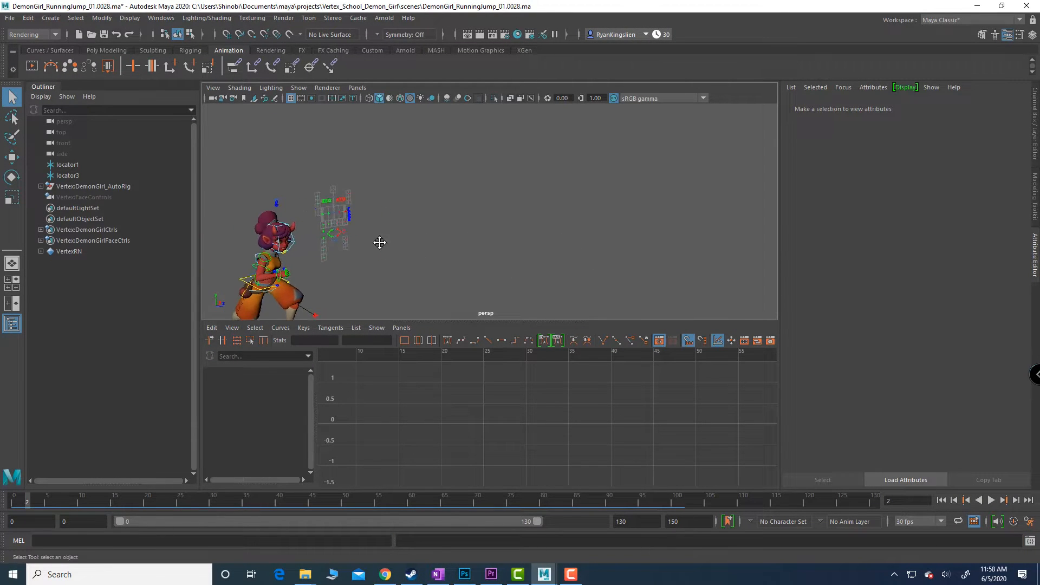
- Enlarge the girl in the viewport and close the Maya Software test render
left_click_drag(379, 242, 718, 113)
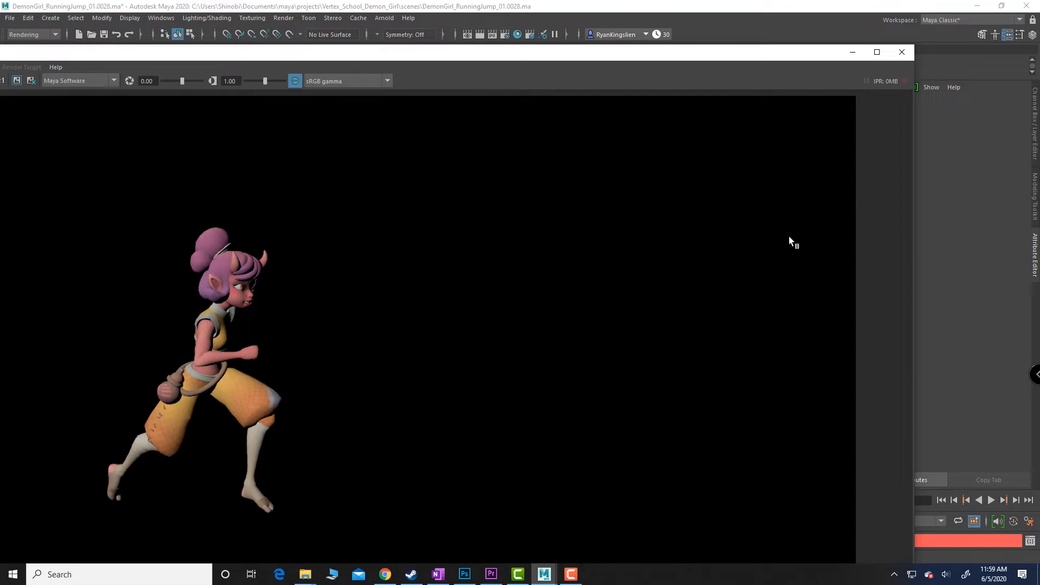
left_click(901, 52)
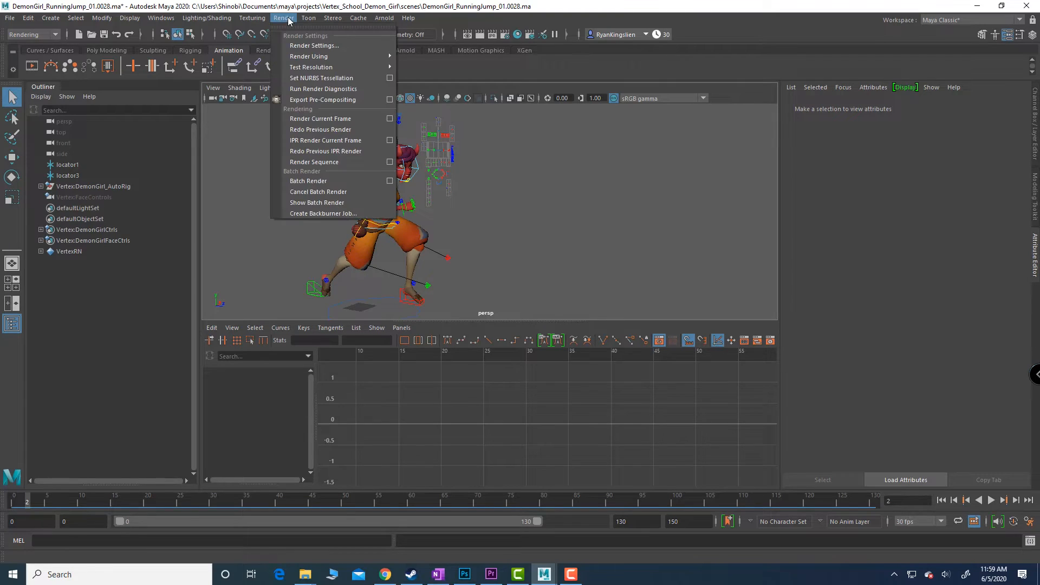
- Render with Arnold Renderer, saving jpeg images at the HD_1080 size preset
left_click(314, 45)
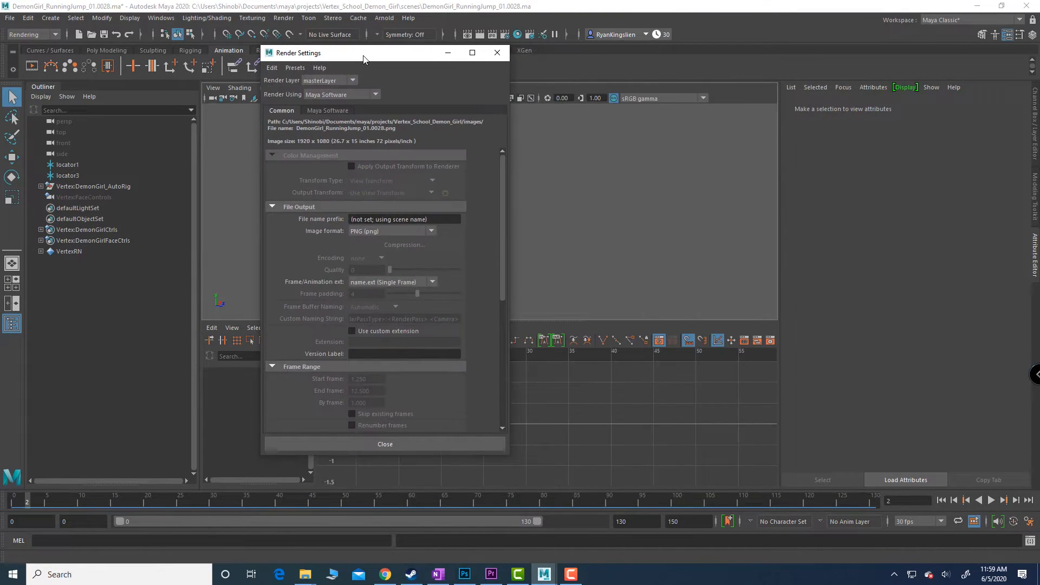
left_click(375, 94)
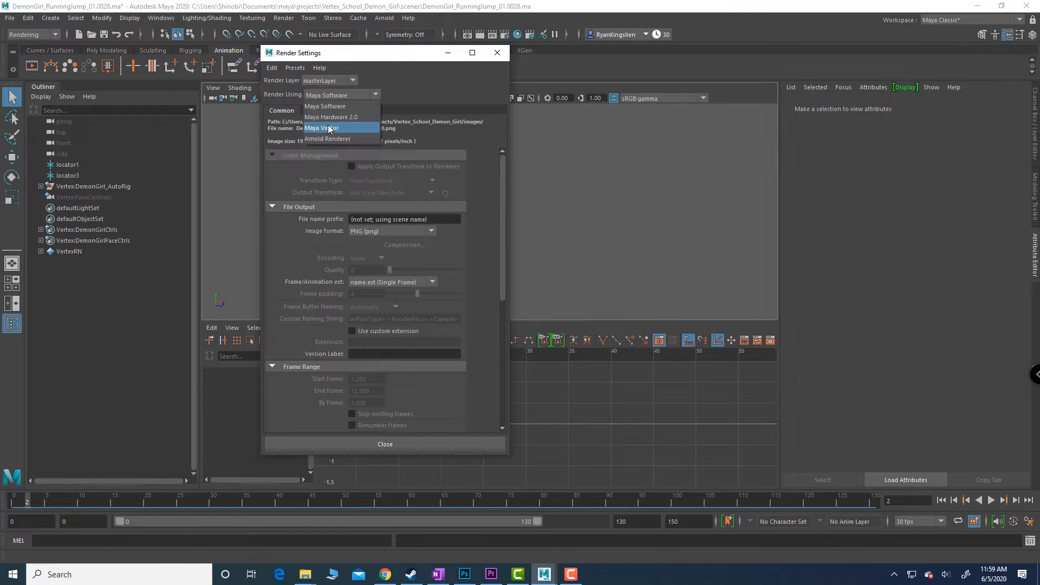
left_click(325, 138)
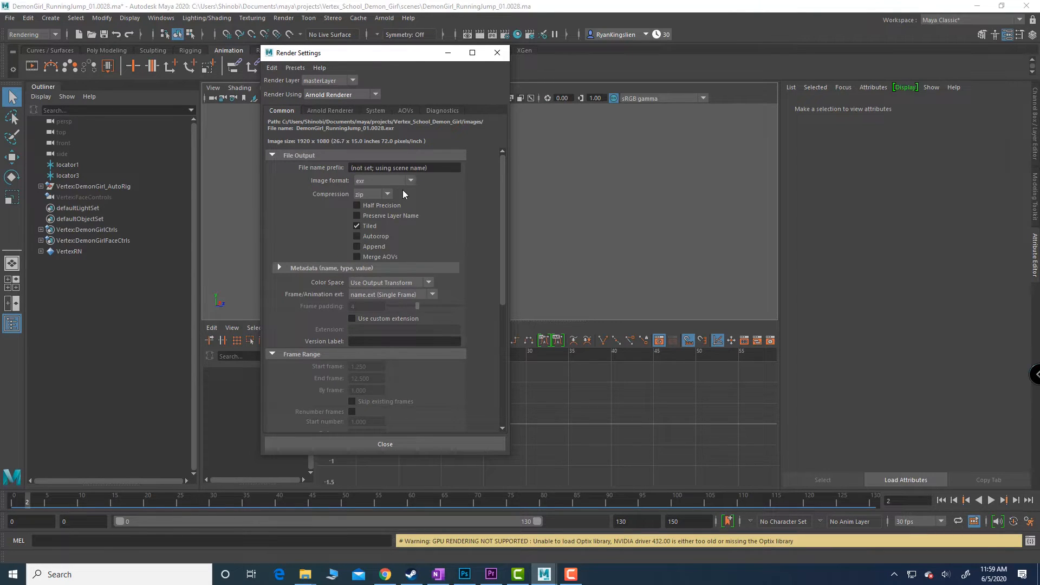
mouse_move(390, 184)
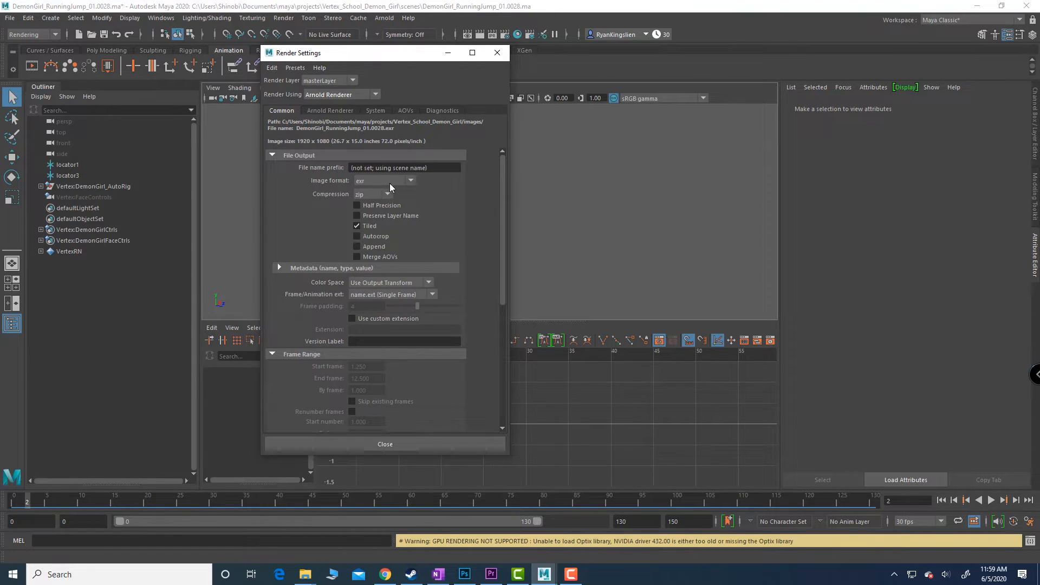
left_click(410, 181)
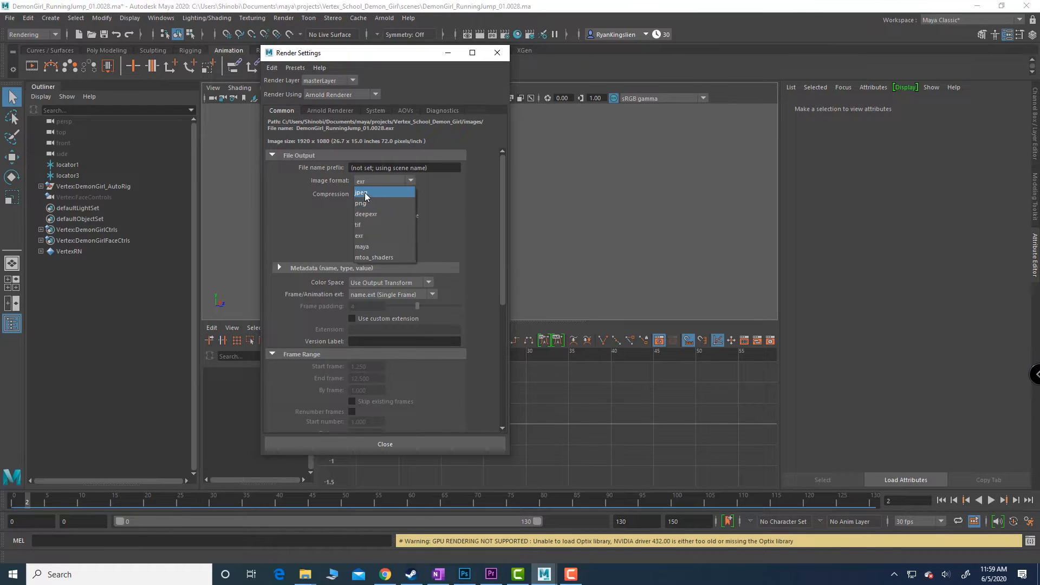
left_click(362, 192)
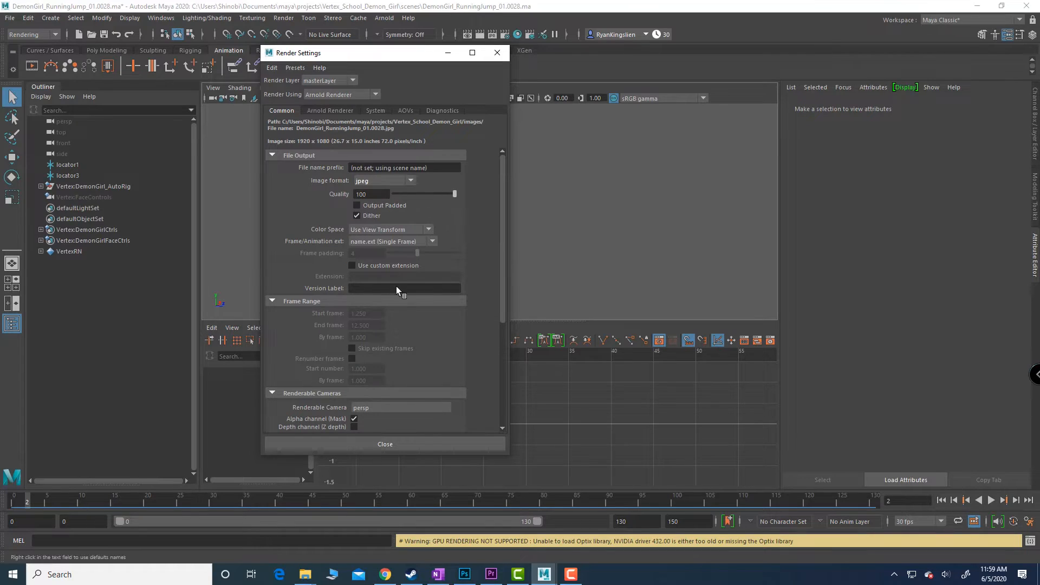
scroll("down", 3)
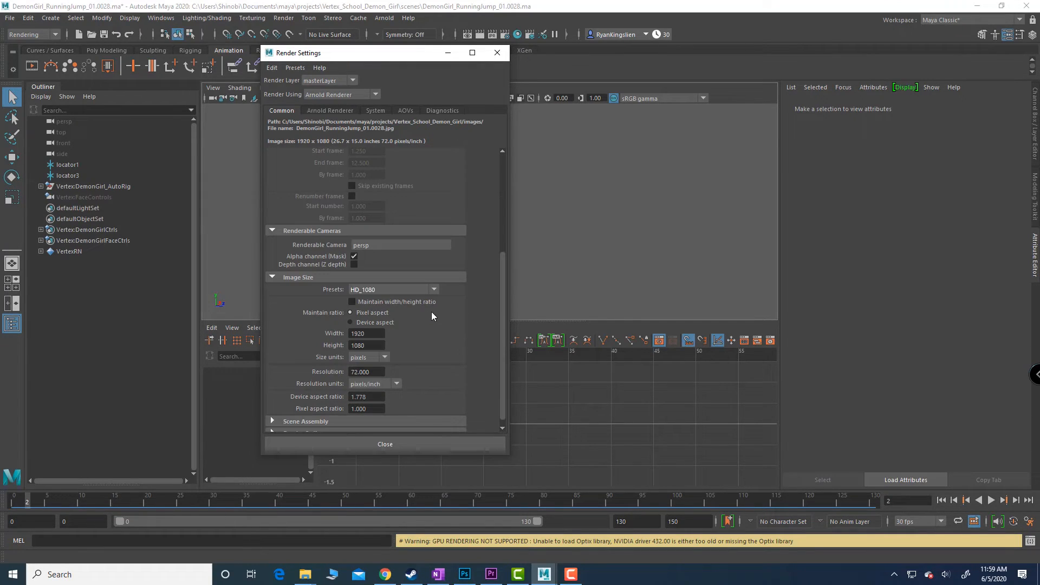
left_click(391, 289)
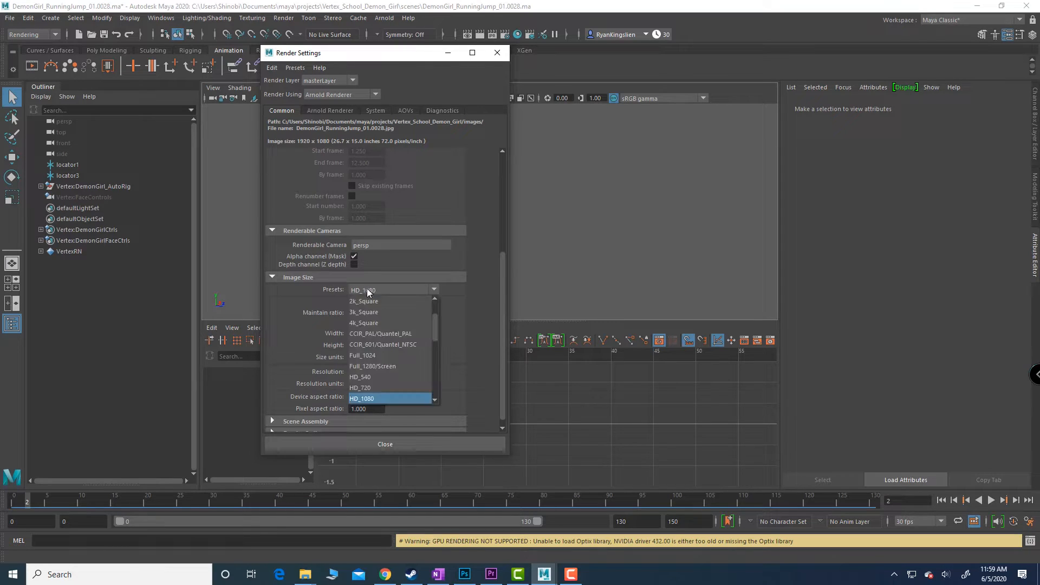
left_click(362, 398)
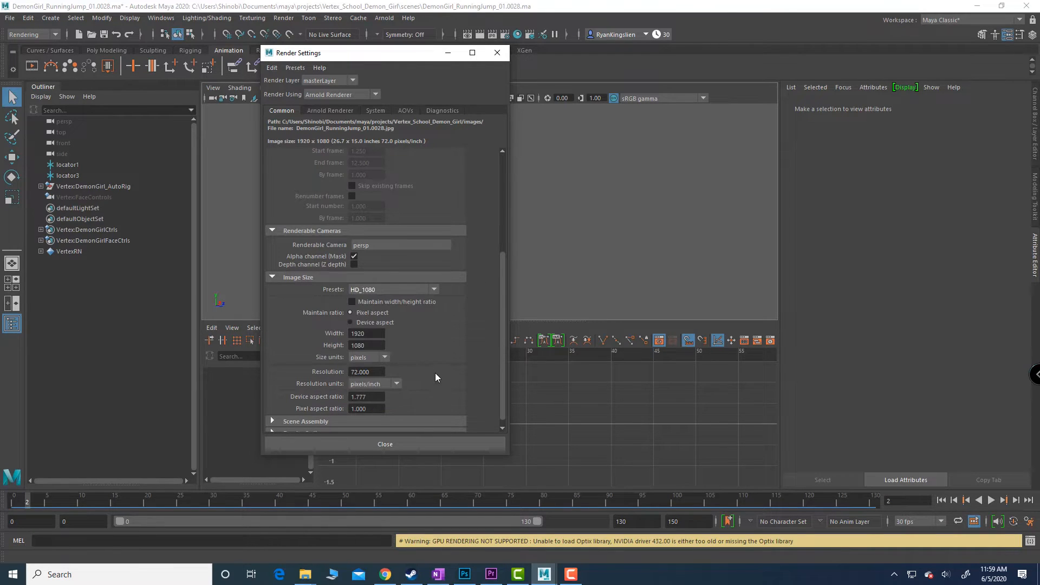
scroll("down", 3)
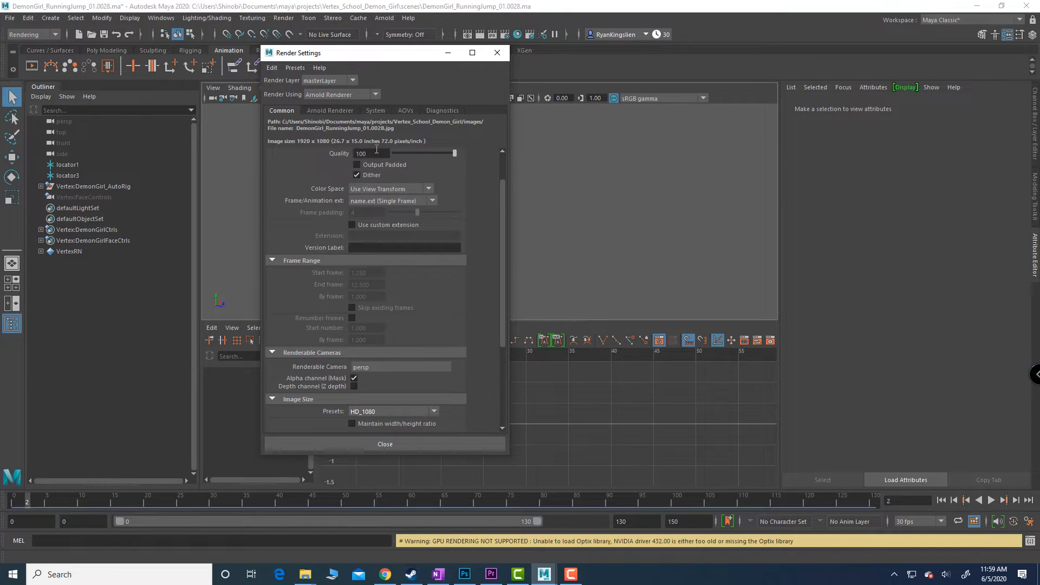
left_click(329, 110)
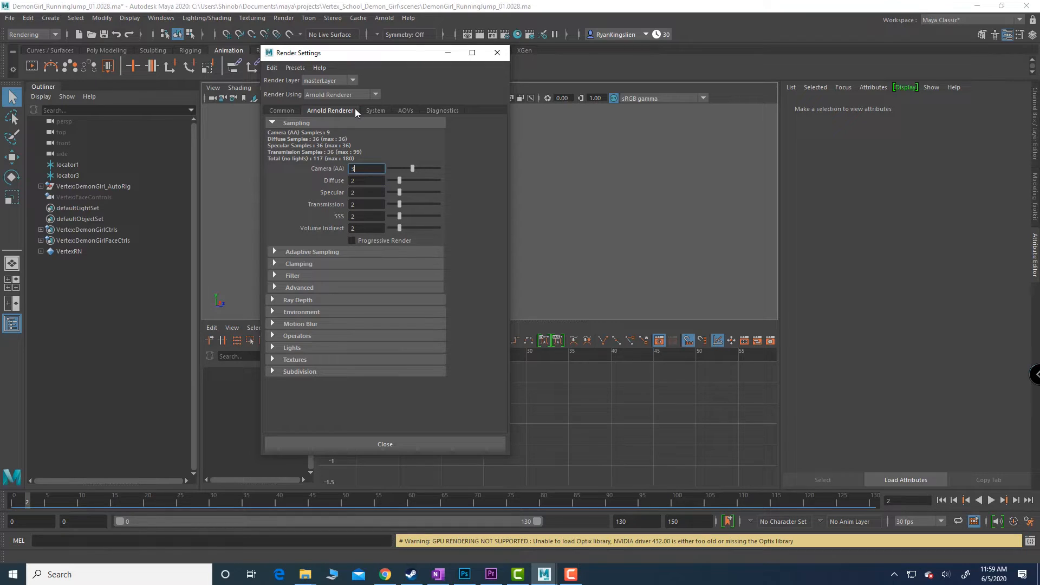
- Create a sky shader for the Arnold Environment background, then close Render Settings
left_click(301, 312)
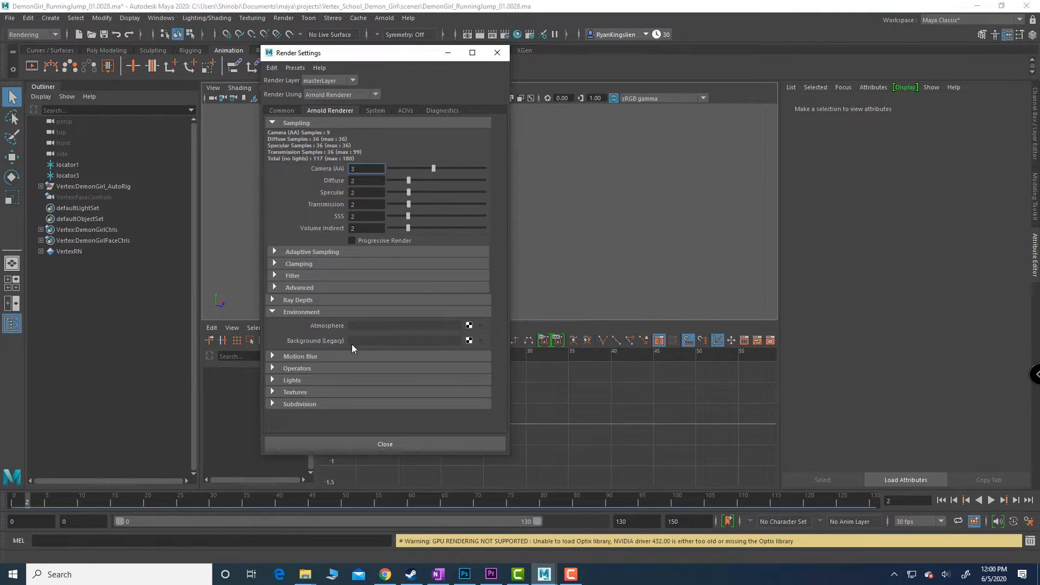
left_click(468, 340)
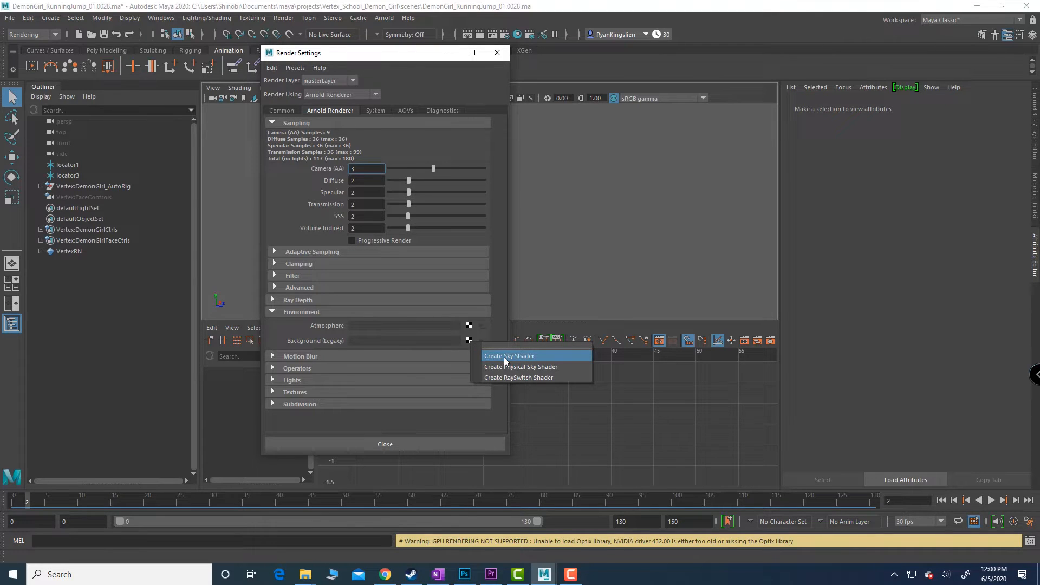
left_click(509, 355)
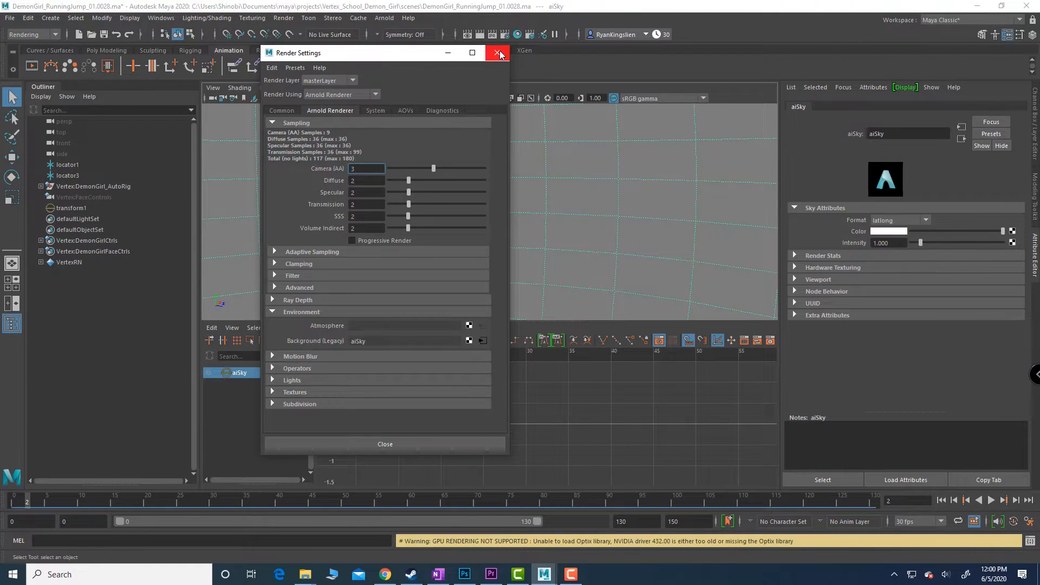
left_click(496, 52)
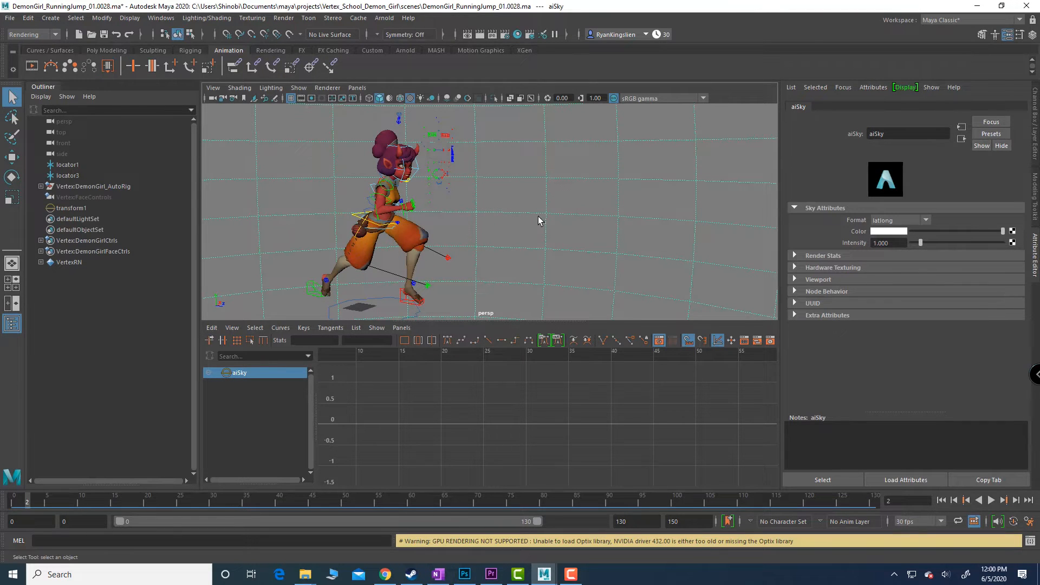
- Frame the girl larger and preview an Arnold render of the current frame
left_click_drag(537, 219, 585, 189)
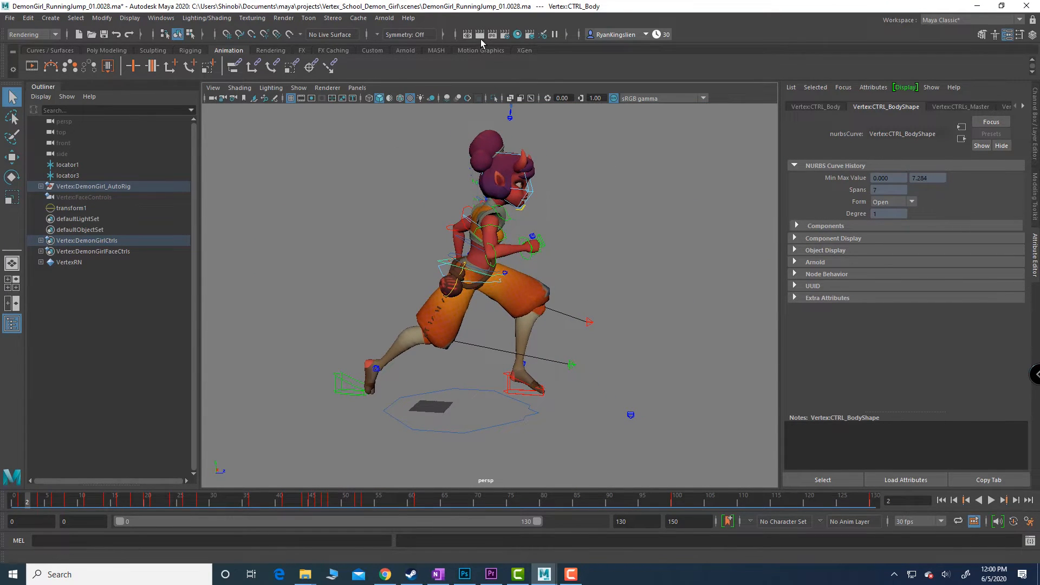
left_click(503, 35)
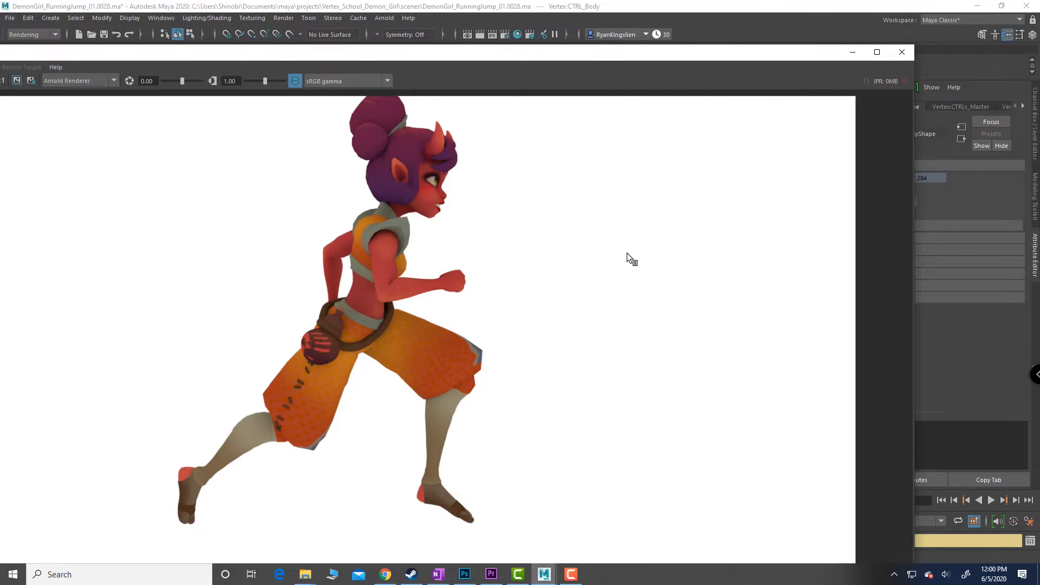
mouse_move(617, 302)
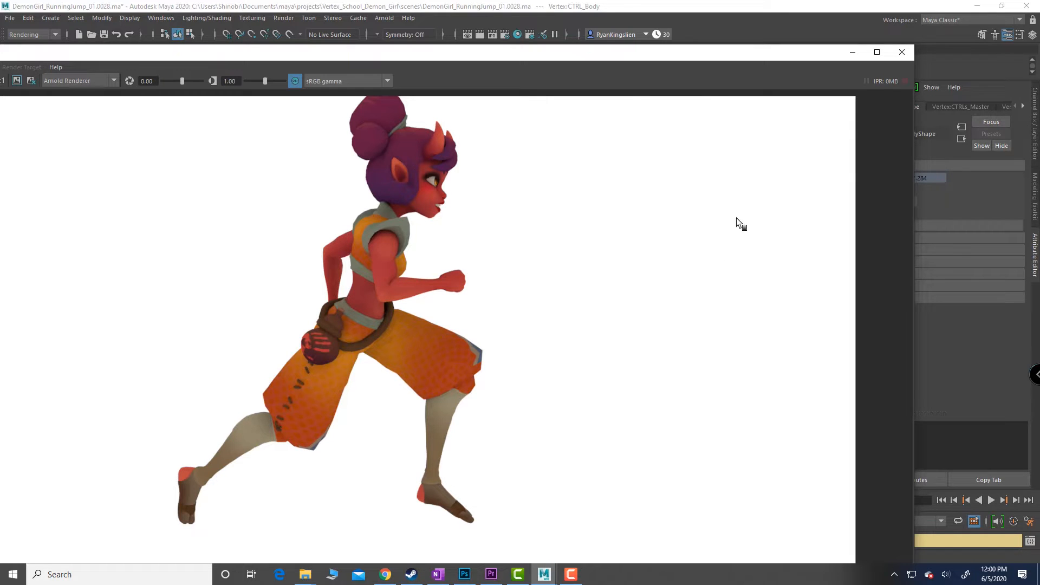
mouse_move(901, 53)
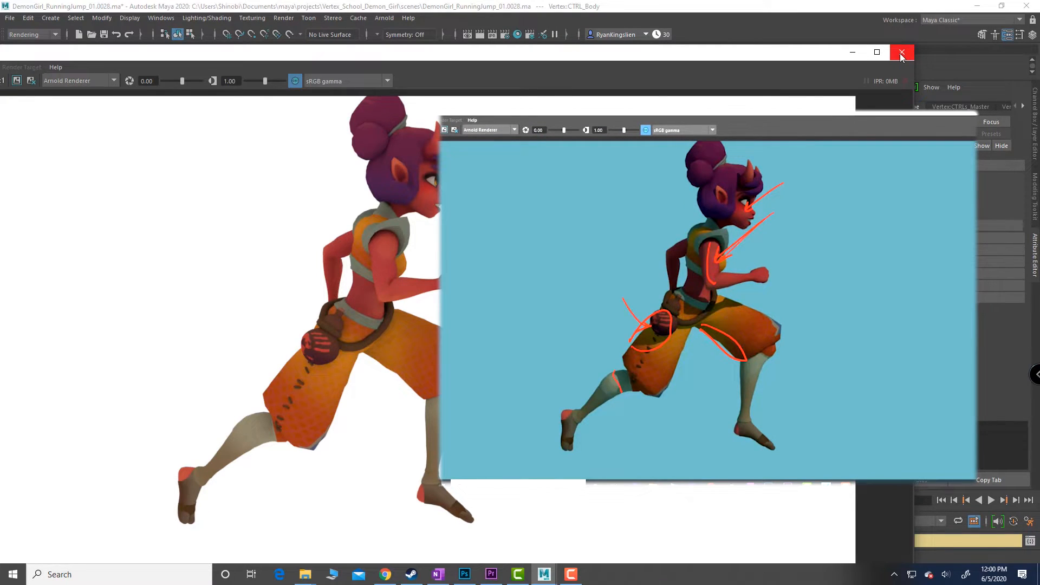
left_click(900, 53)
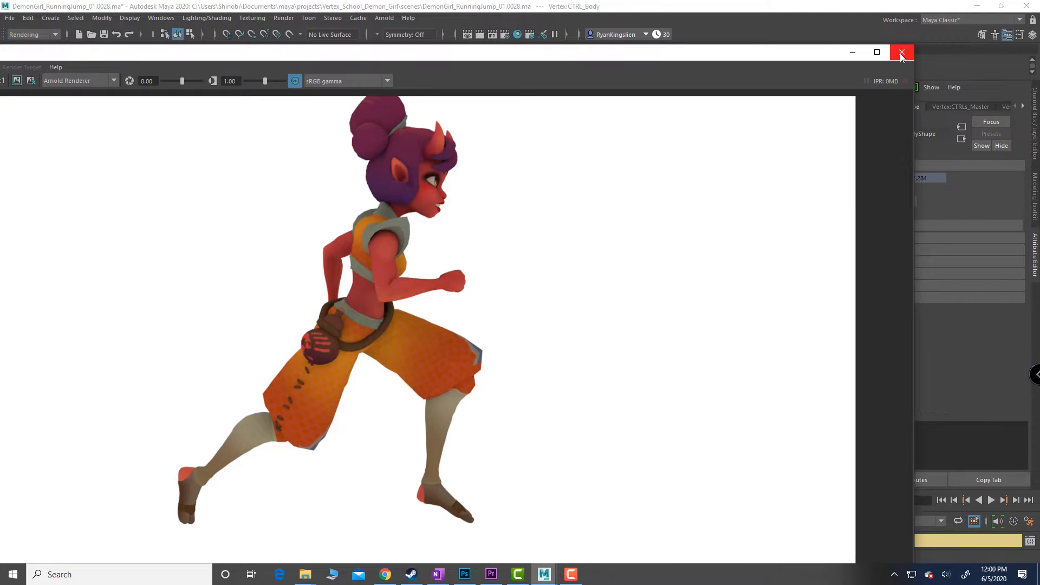
left_click(901, 53)
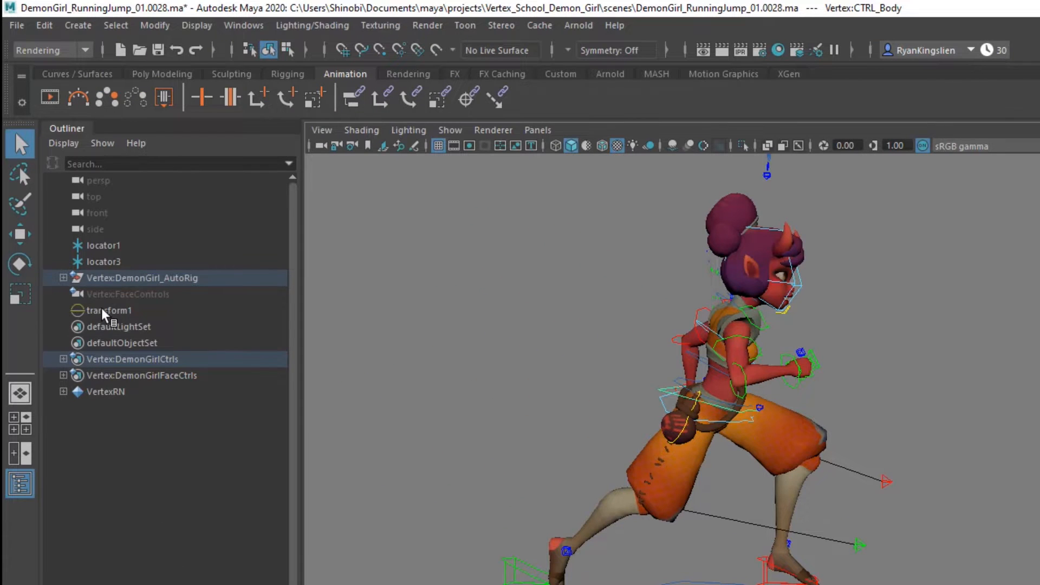
left_click(110, 310)
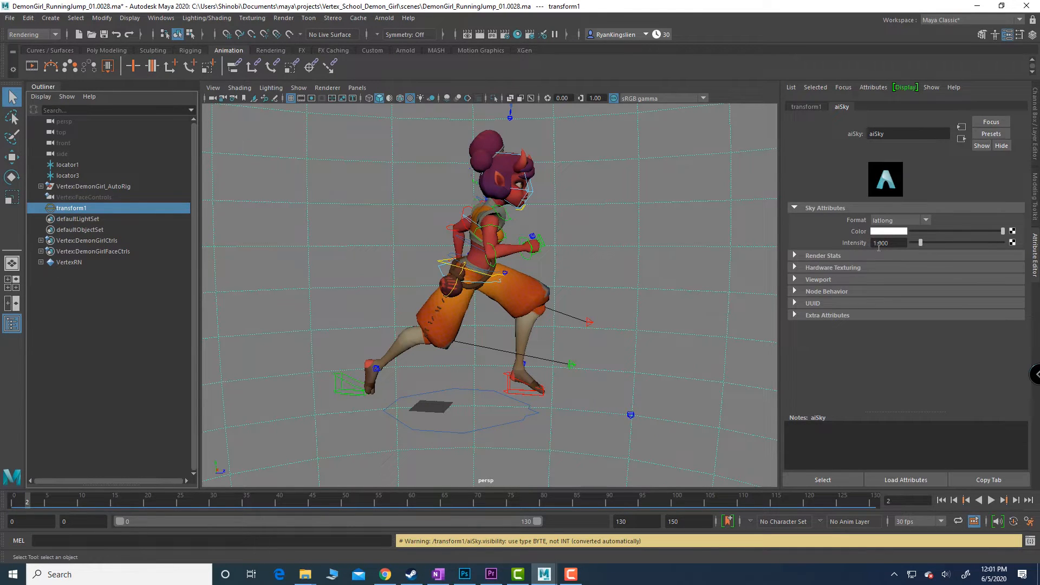
left_click(888, 230)
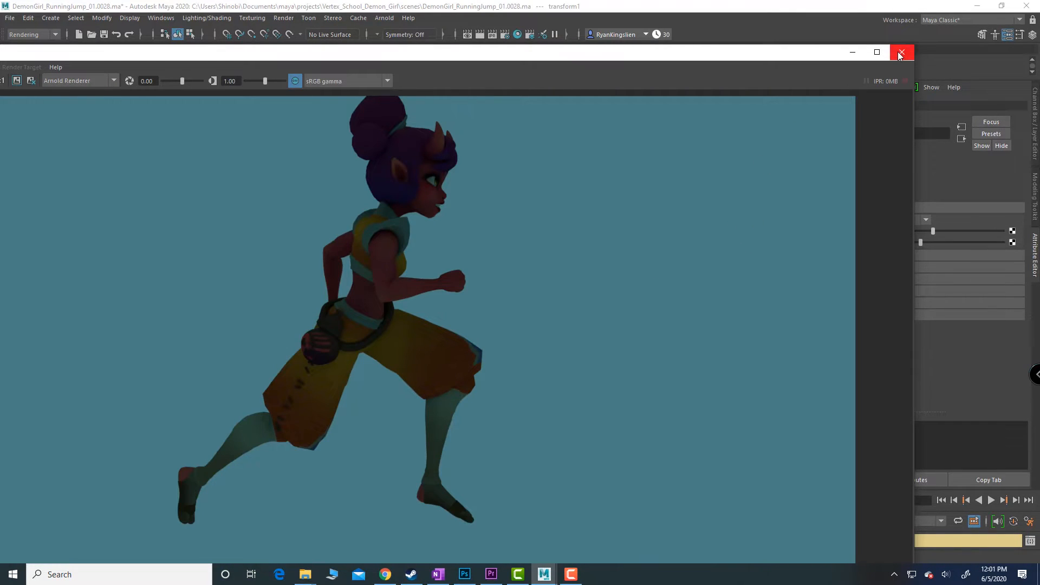
left_click(900, 53)
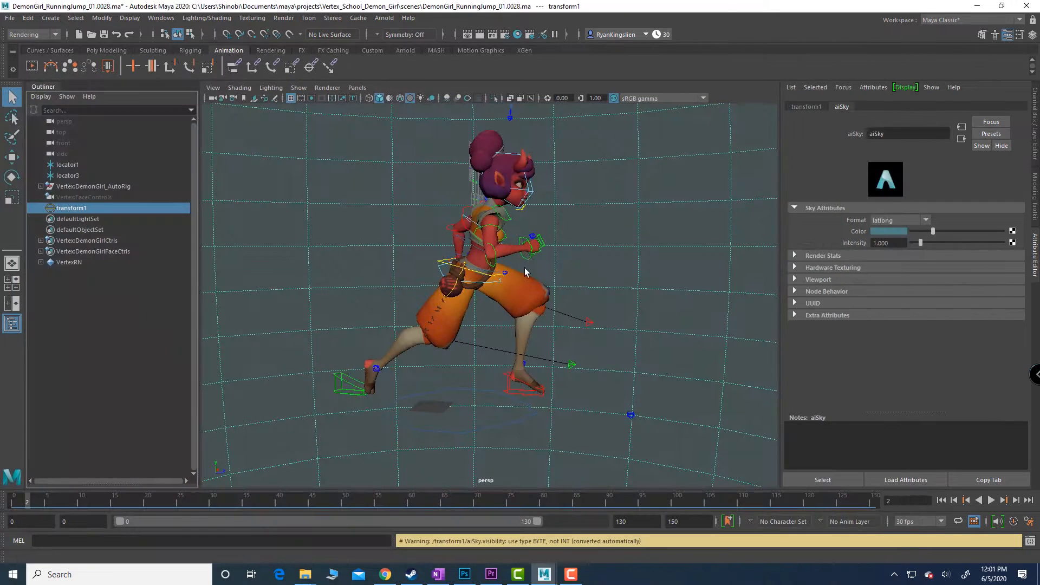
- Add a directional light and rotate it to angle down across the girl
left_click(50, 18)
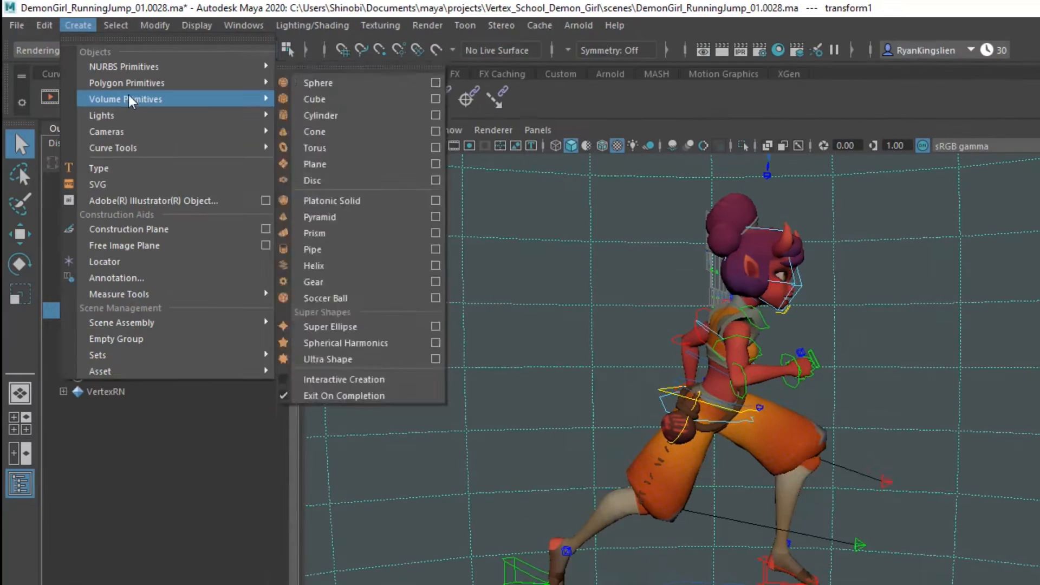
mouse_move(102, 115)
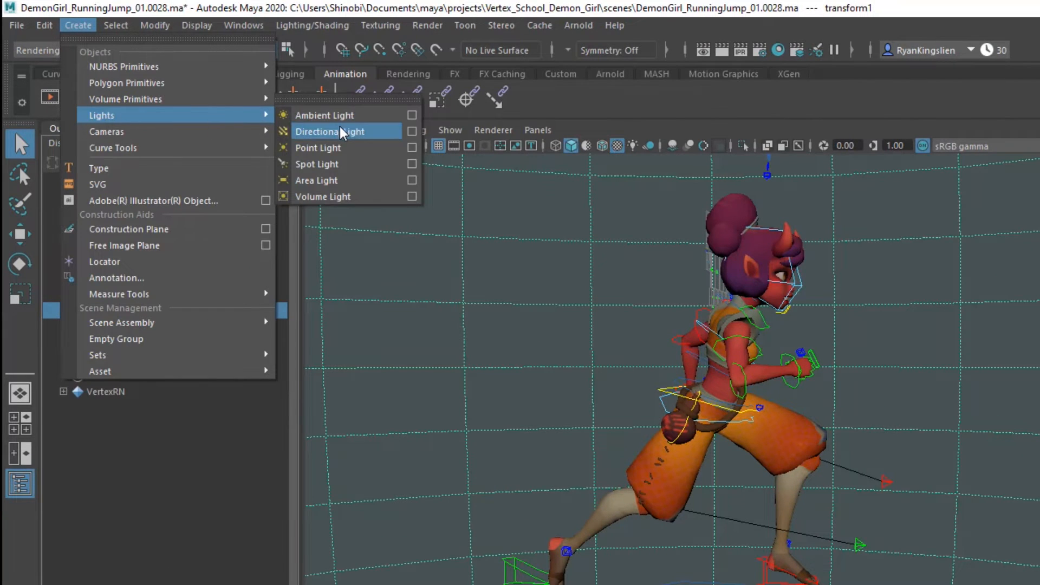
left_click(330, 130)
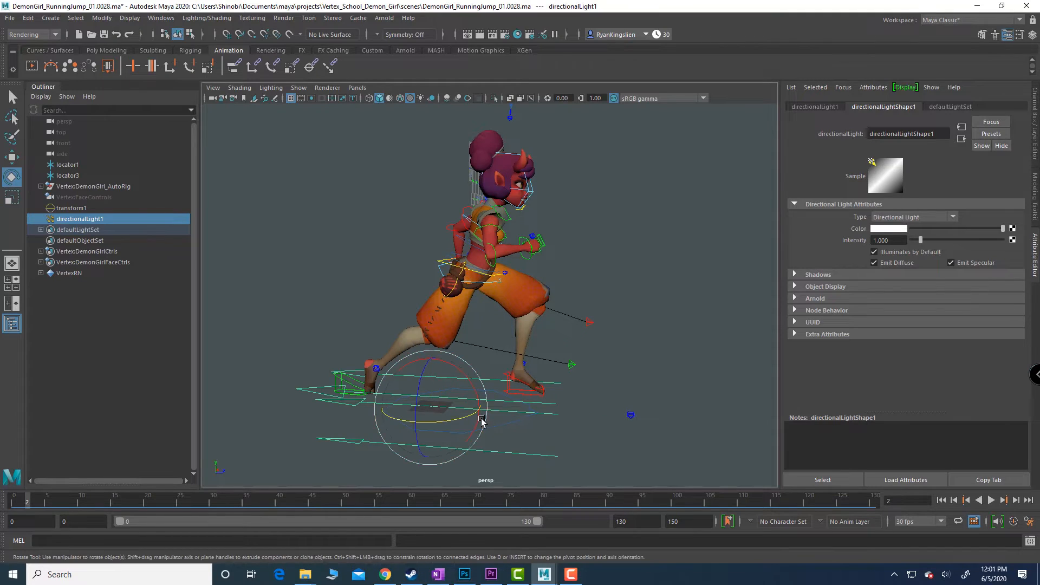
left_click_drag(482, 423, 418, 386)
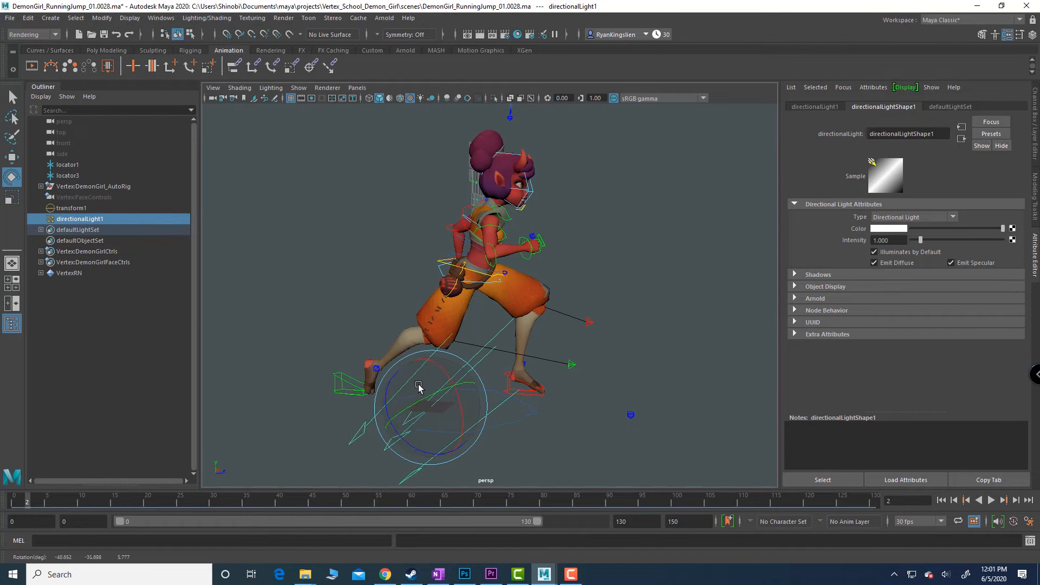
left_click_drag(417, 386, 451, 367)
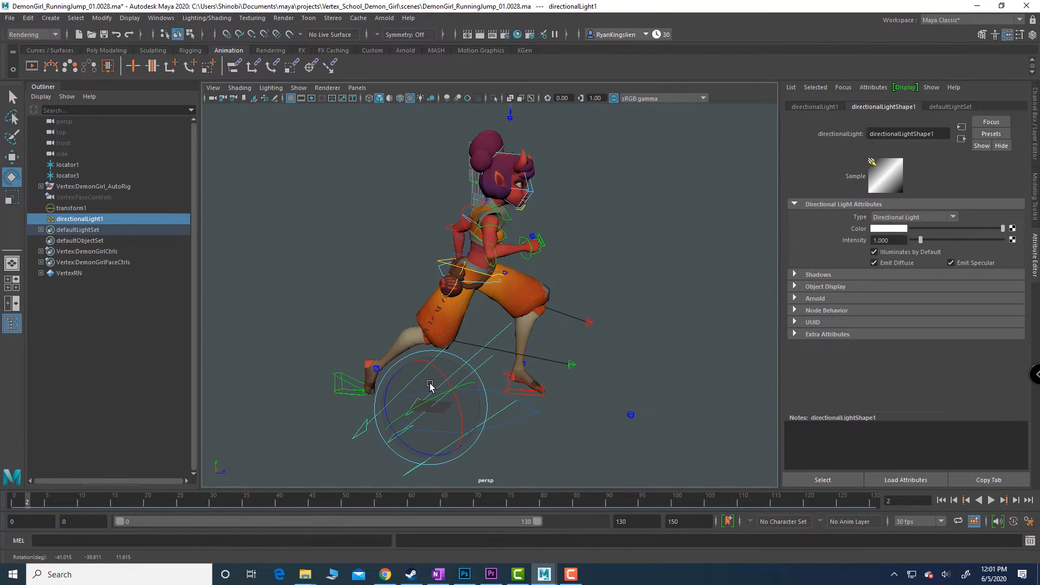
left_click_drag(429, 386, 433, 384)
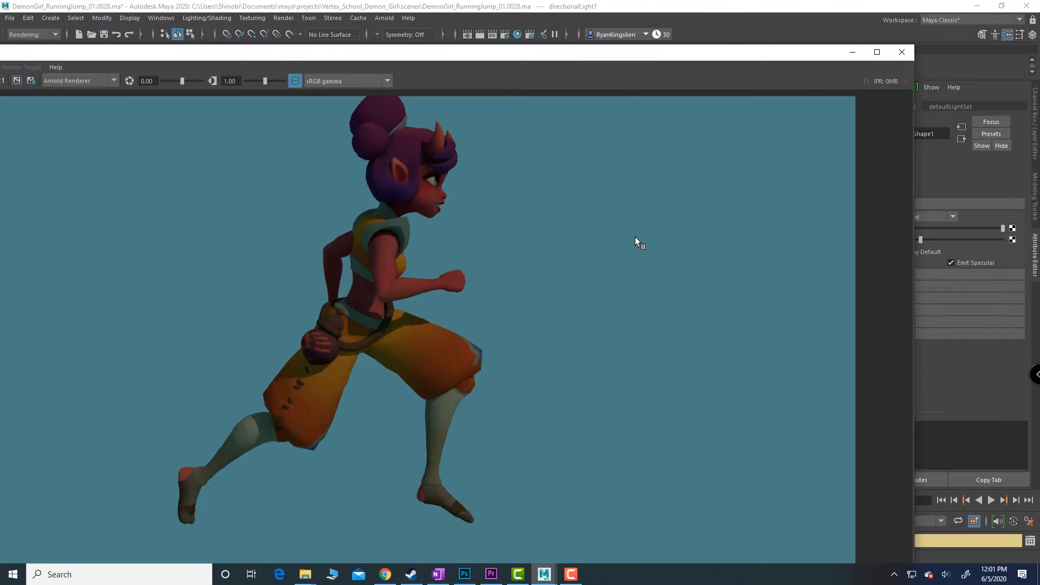
mouse_move(837, 366)
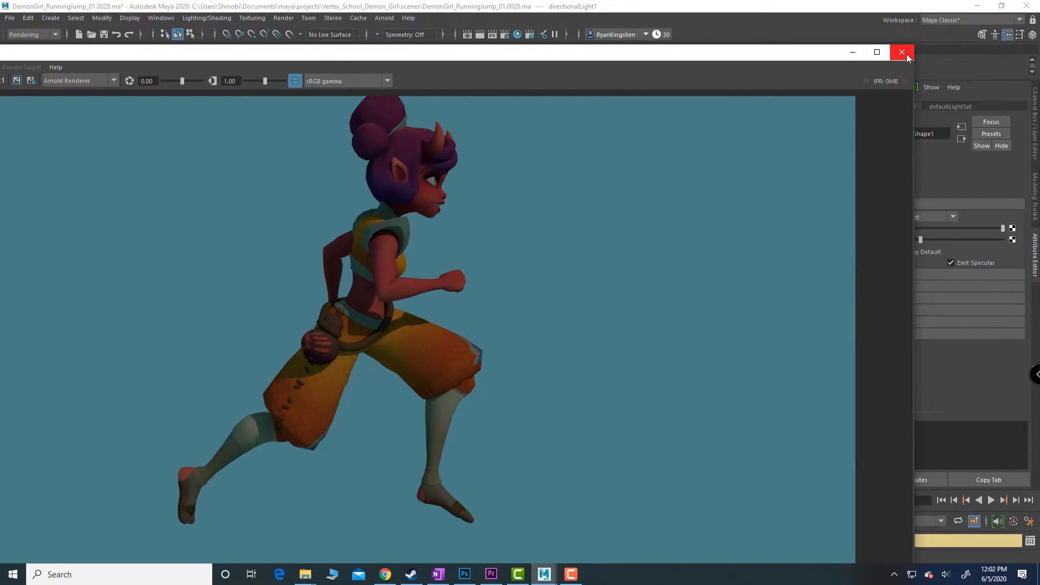
mouse_move(901, 53)
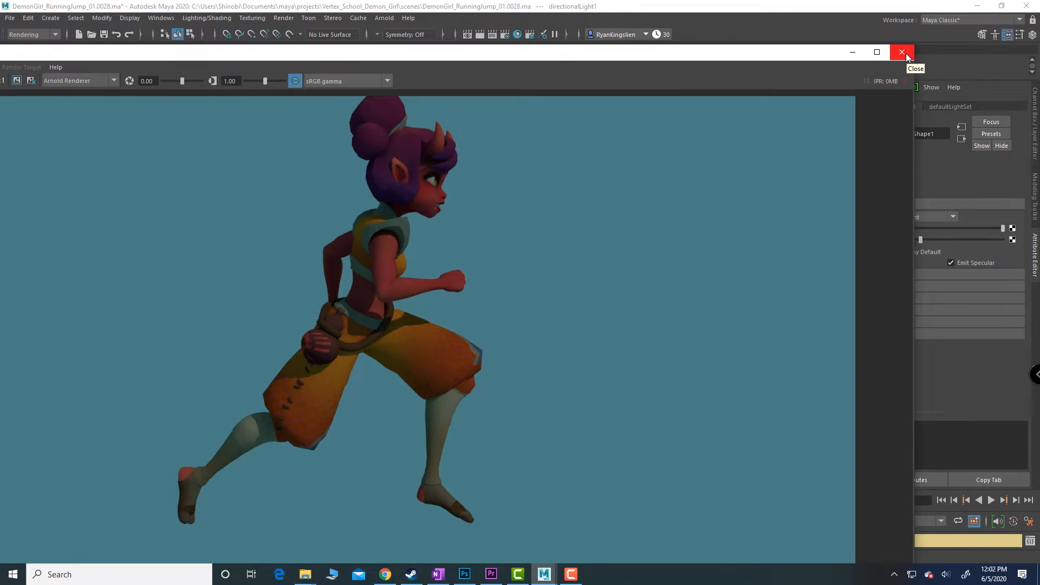
left_click(901, 53)
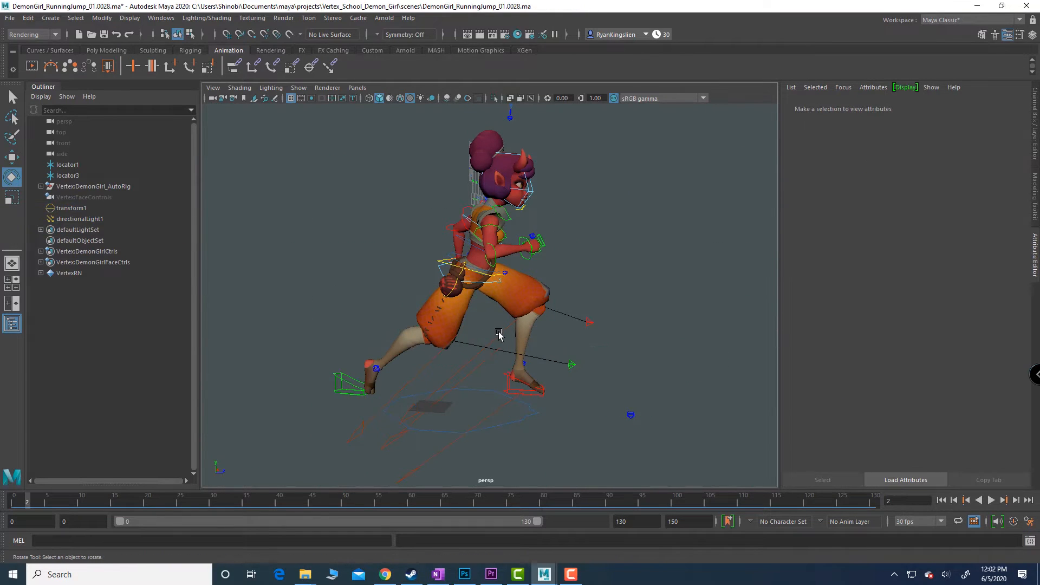
- Set directionalLight1's Arnold Exposure to 2.000
left_click(80, 218)
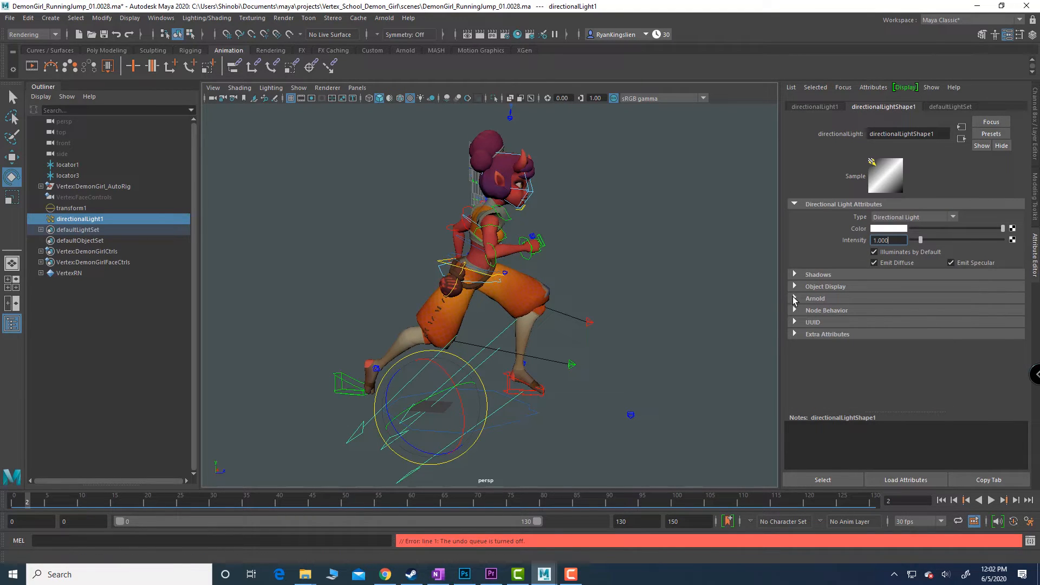
left_click(815, 298)
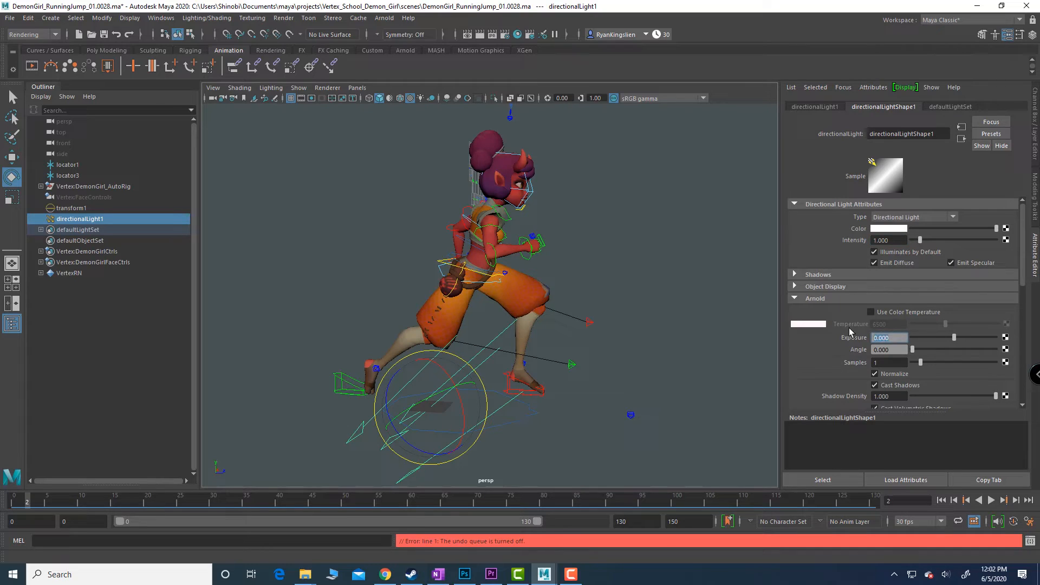
type("2.000")
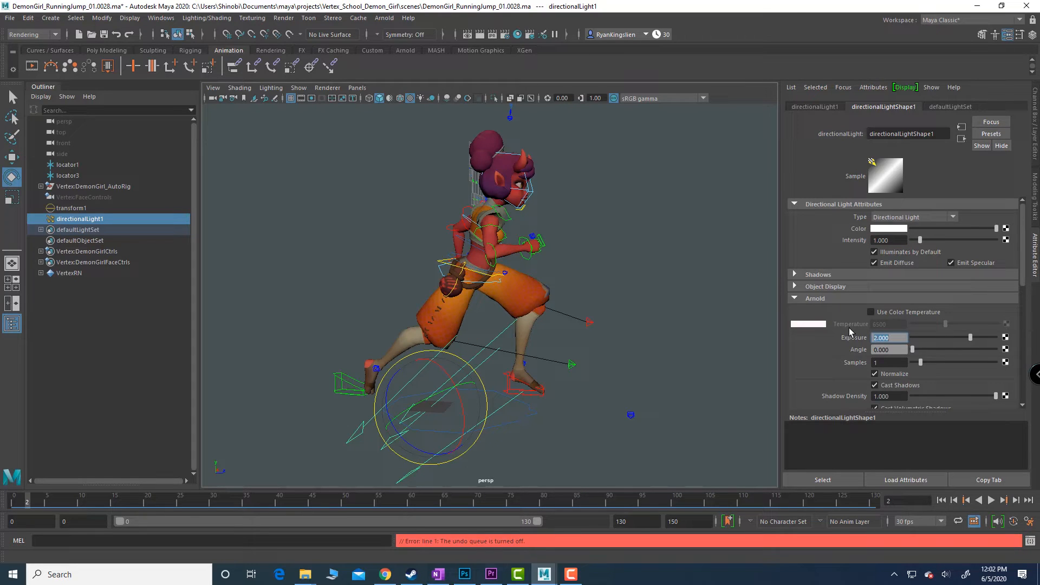
left_click(71, 207)
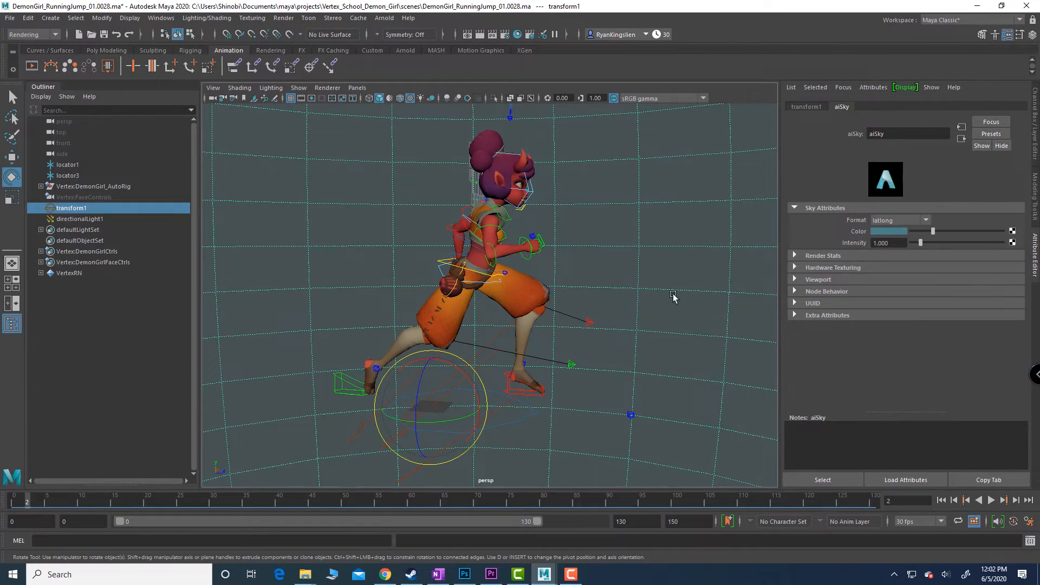
mouse_move(653, 209)
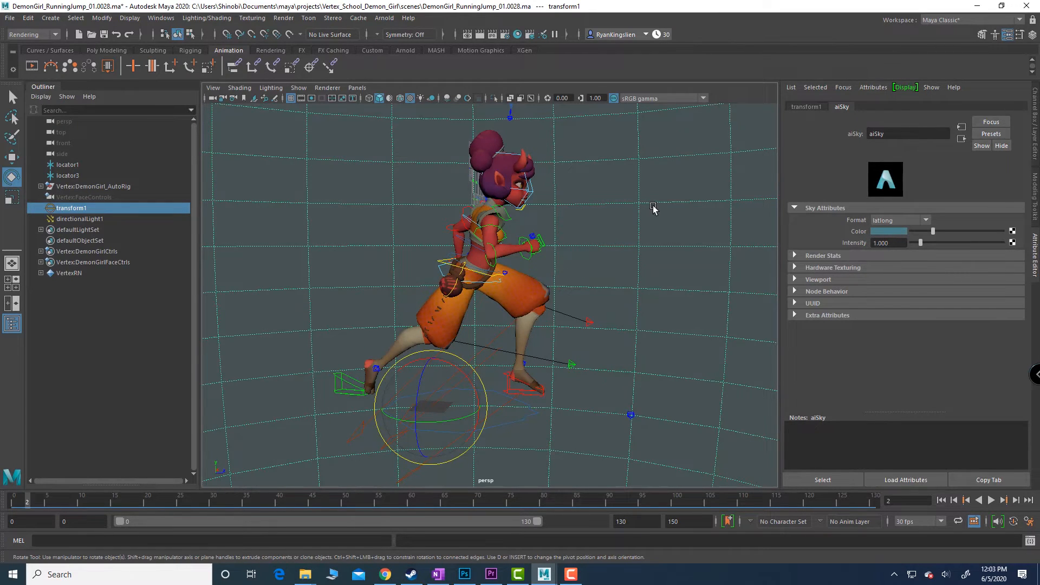
- Turn on Wireframe on Shaded, zoom in on the girl, and brighten the aiSky colour
left_click(443, 385)
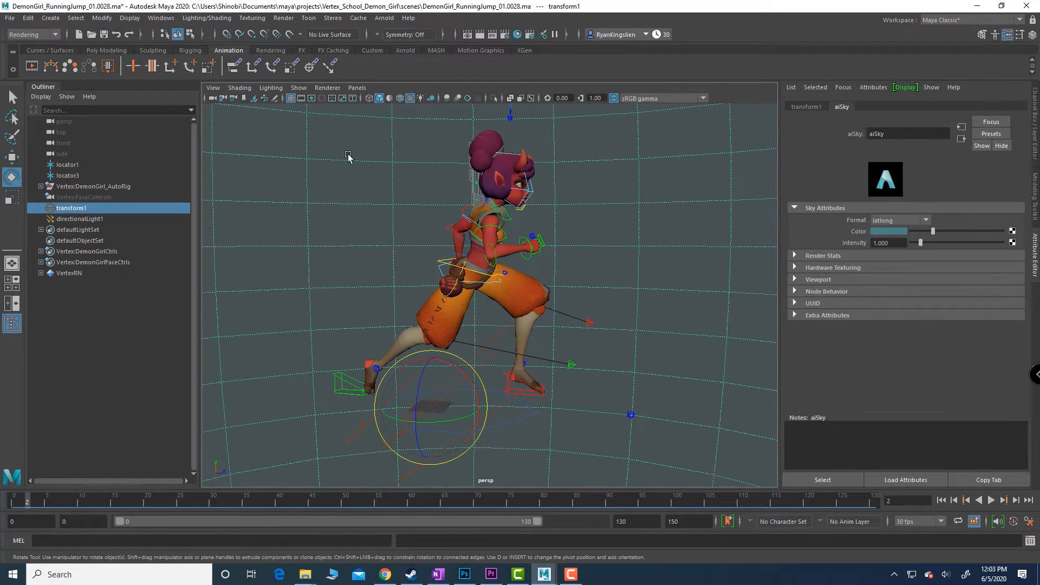
left_click(239, 86)
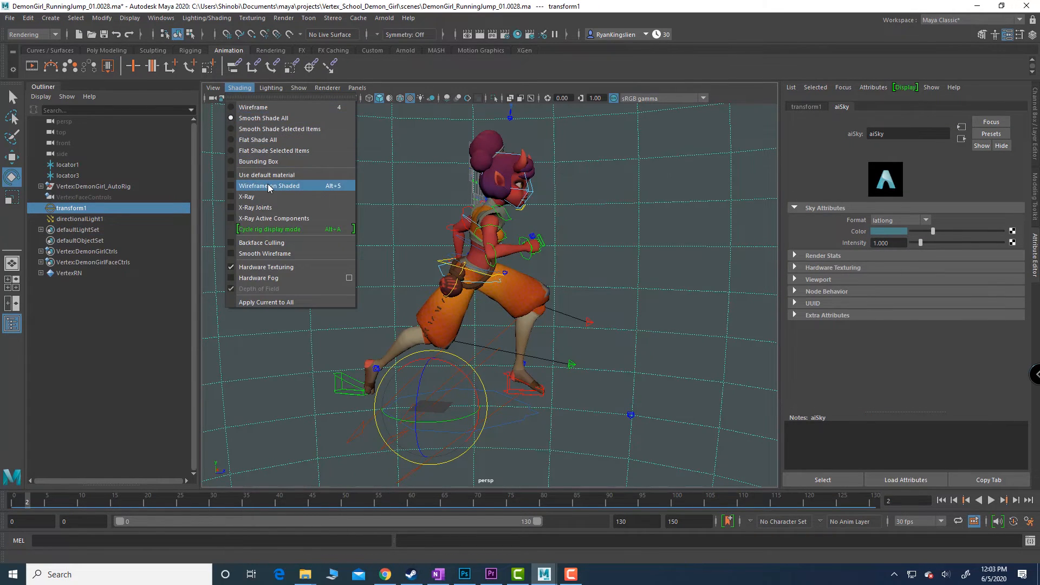
left_click(269, 185)
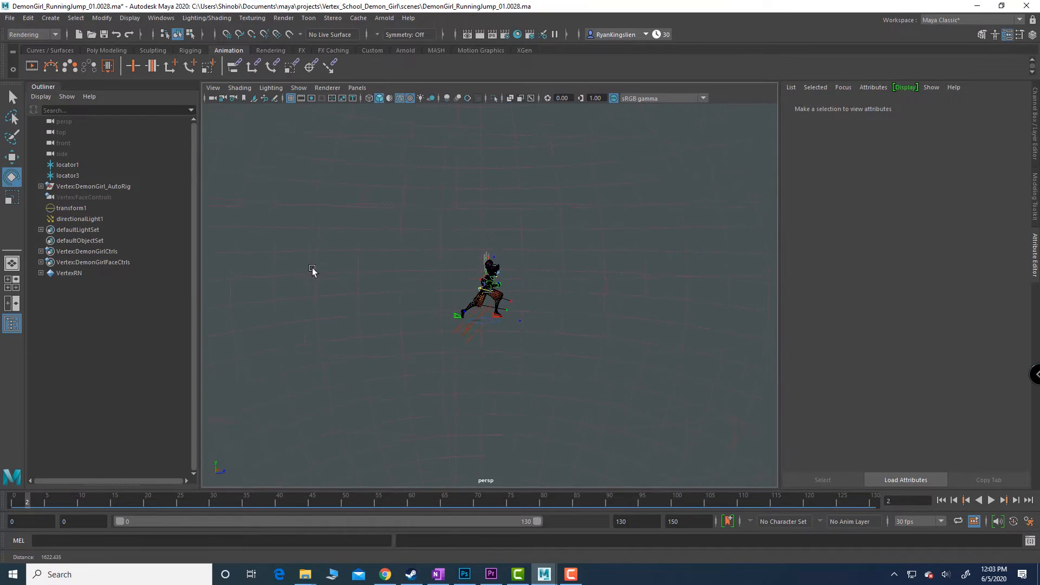
left_click_drag(313, 270, 504, 297)
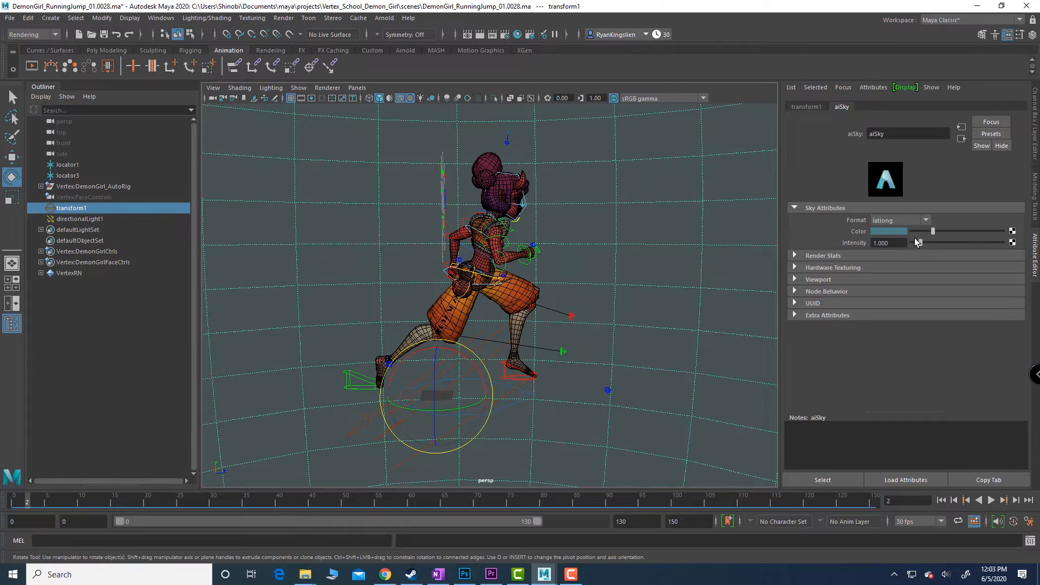
left_click(898, 231)
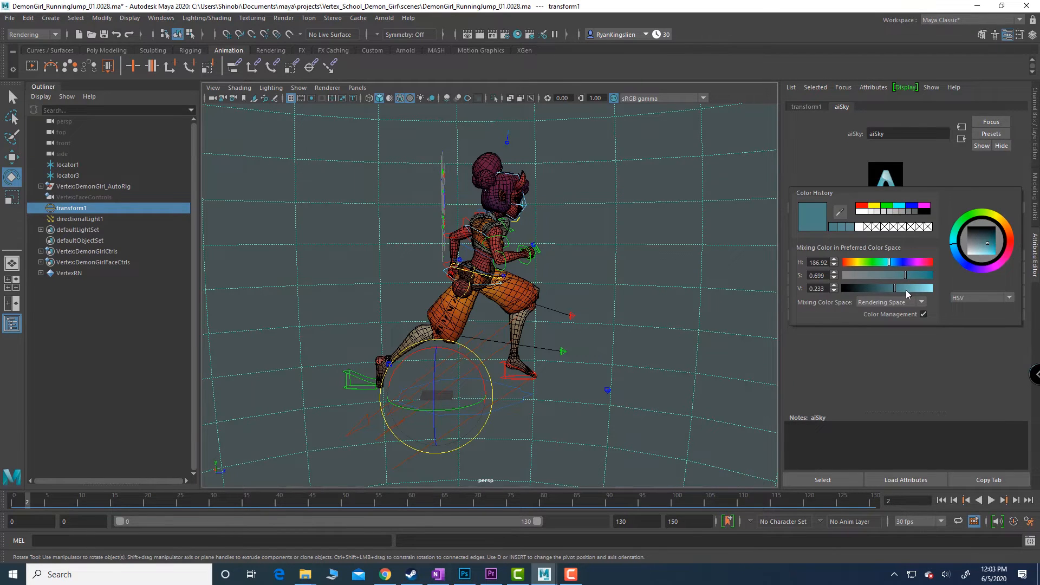
left_click_drag(887, 288, 912, 288)
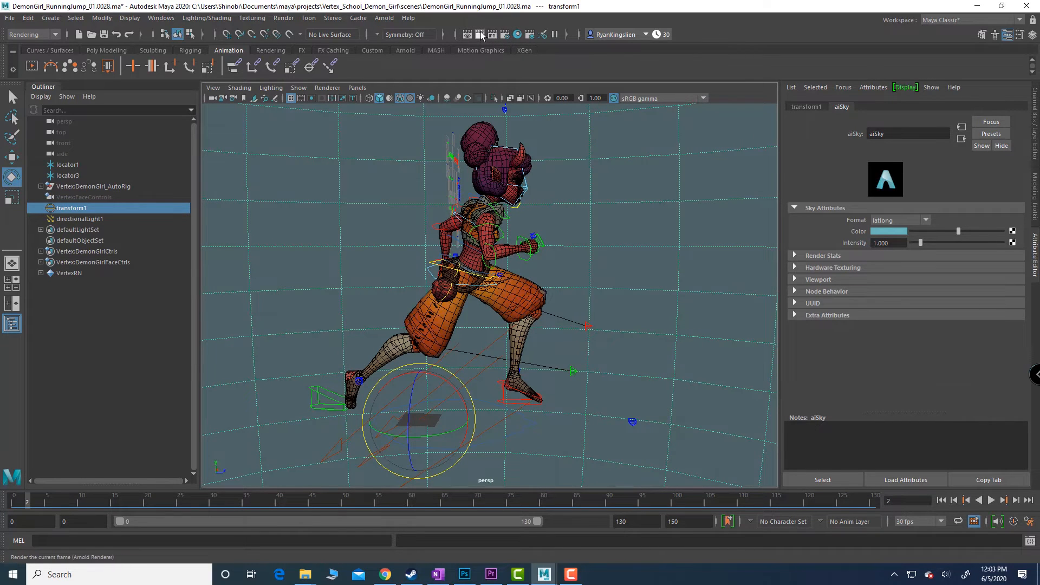
- Render the girl against the lighter blue sky with Arnold, then close the preview
left_click(471, 33)
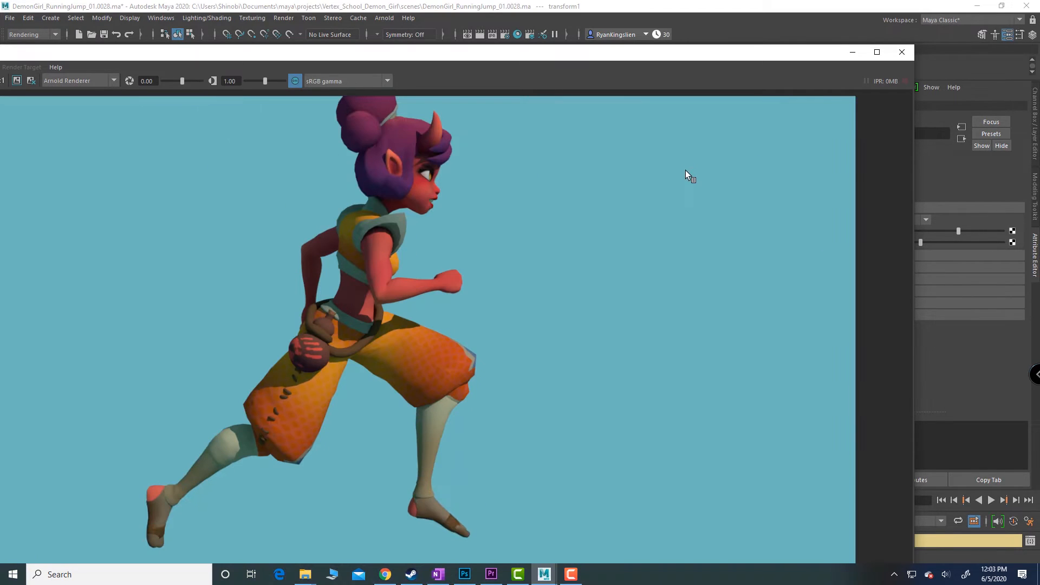
mouse_move(725, 290)
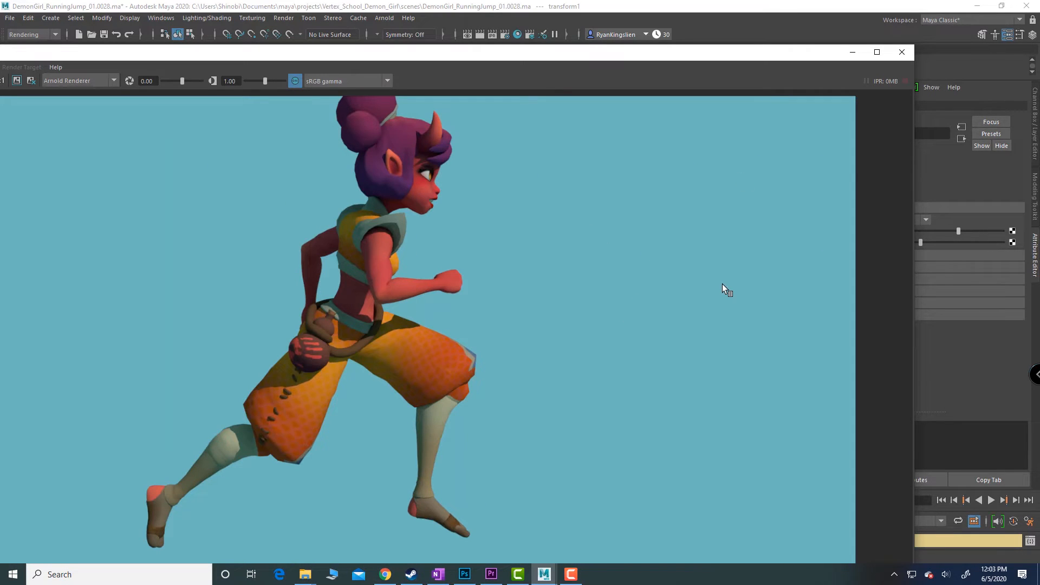
mouse_move(895, 58)
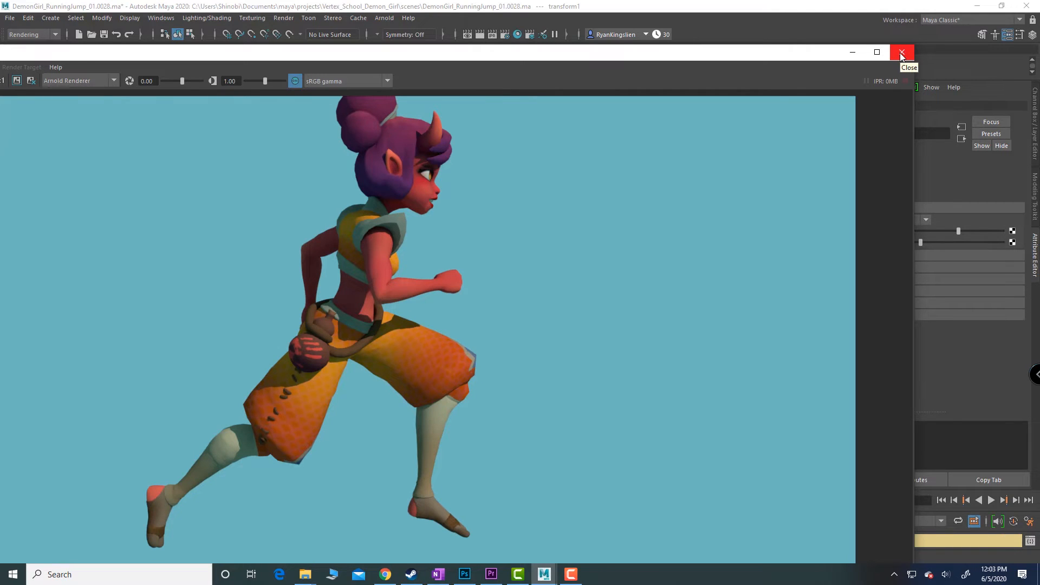
left_click(901, 53)
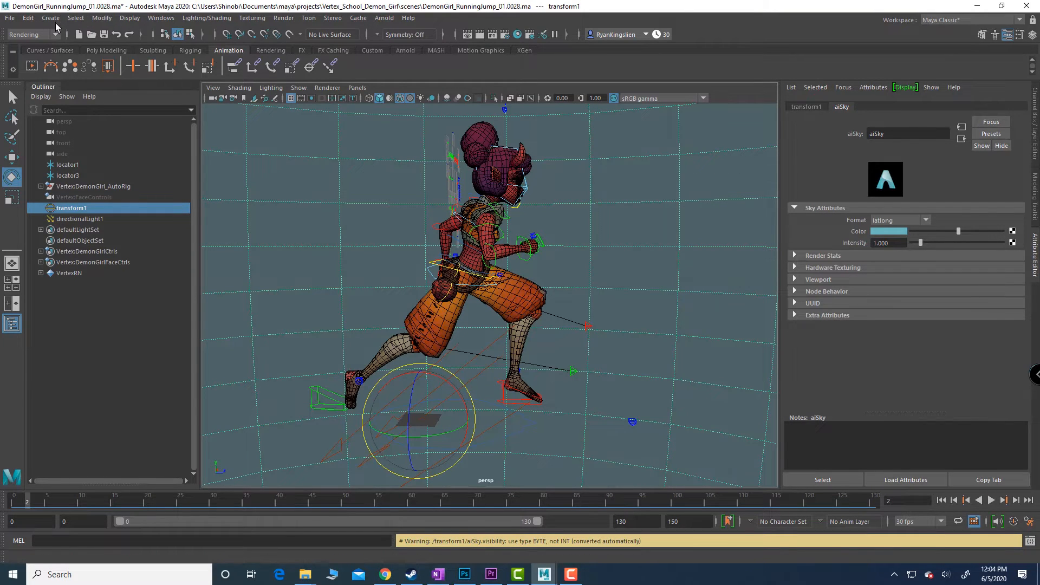
- Create a polygon plane and scale it to 1000 on all axes
left_click(51, 18)
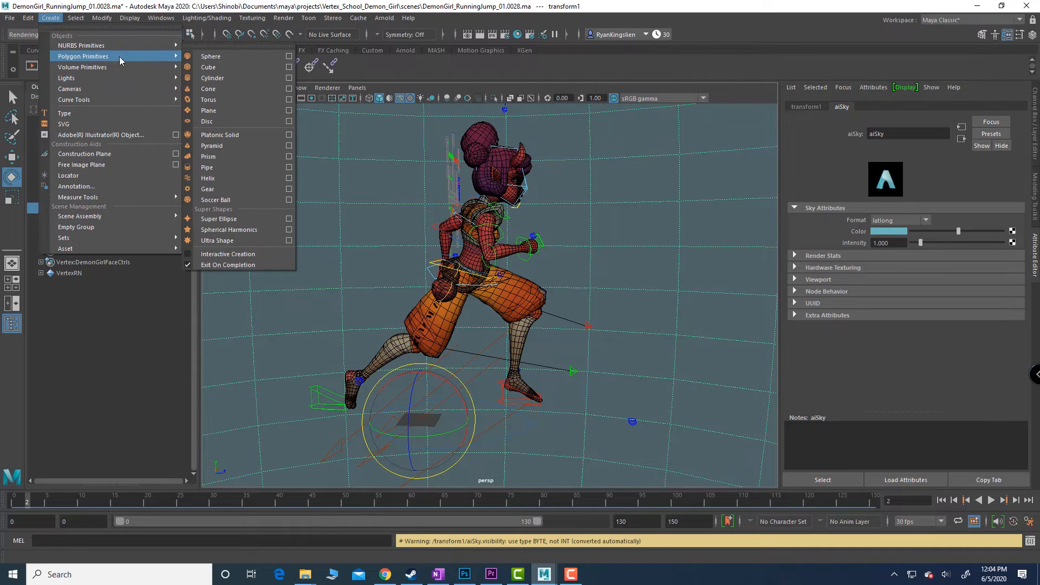
mouse_move(206, 166)
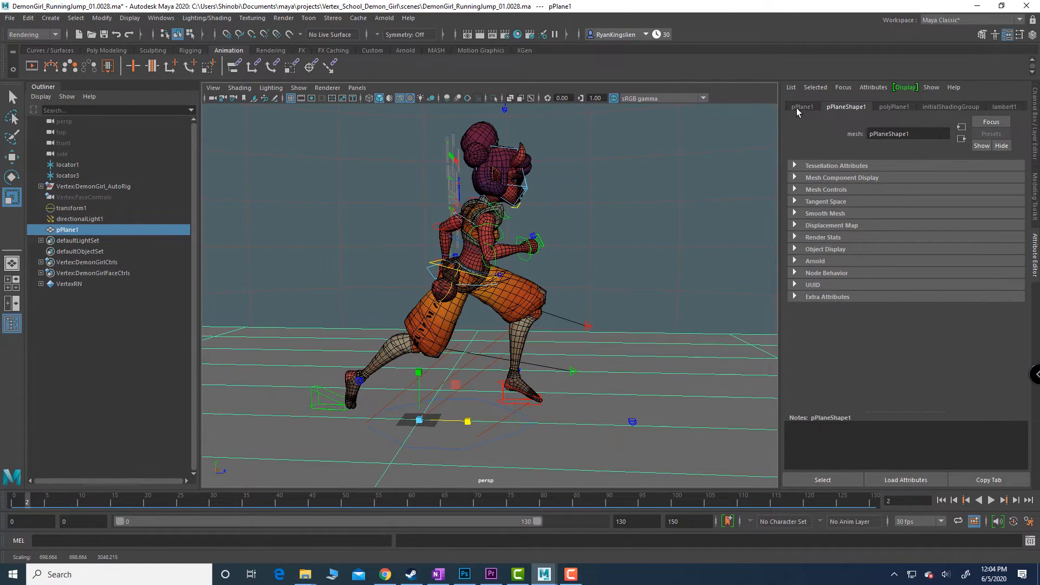
left_click(801, 106)
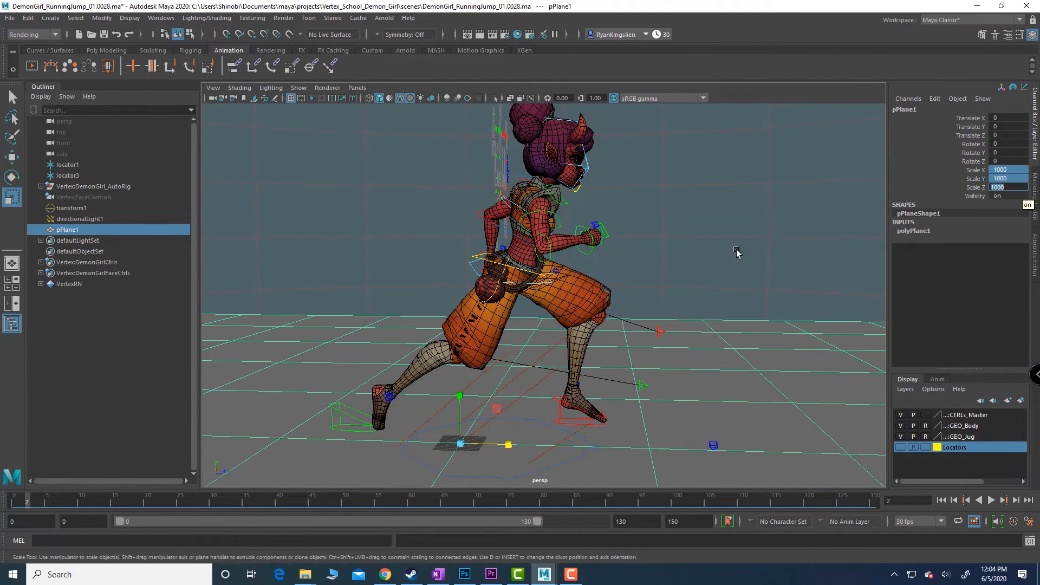
left_click(71, 207)
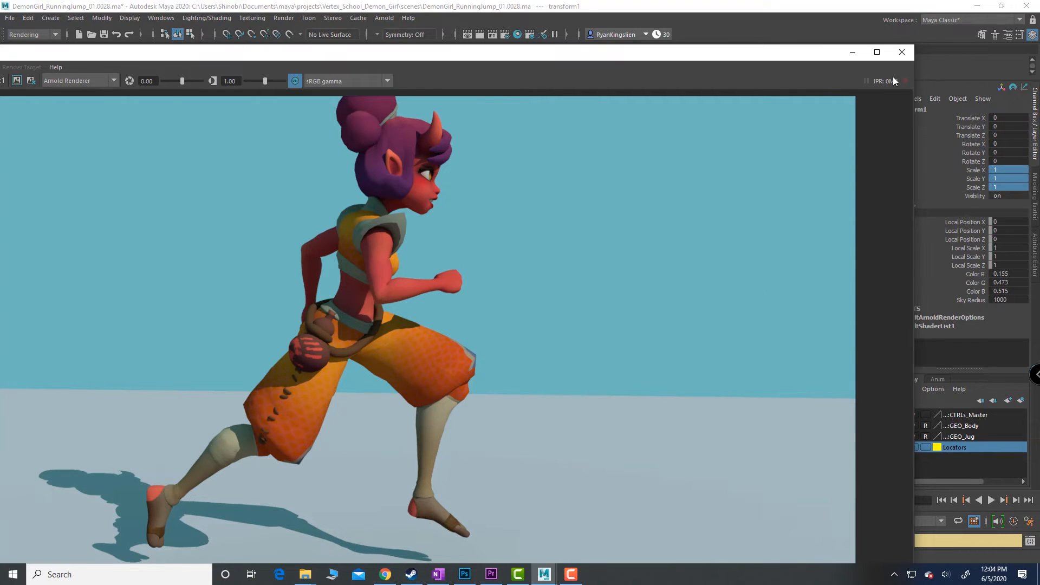
- Raise directionalLight1's Arnold Angle to about 2.17 for softer shadows
left_click(900, 52)
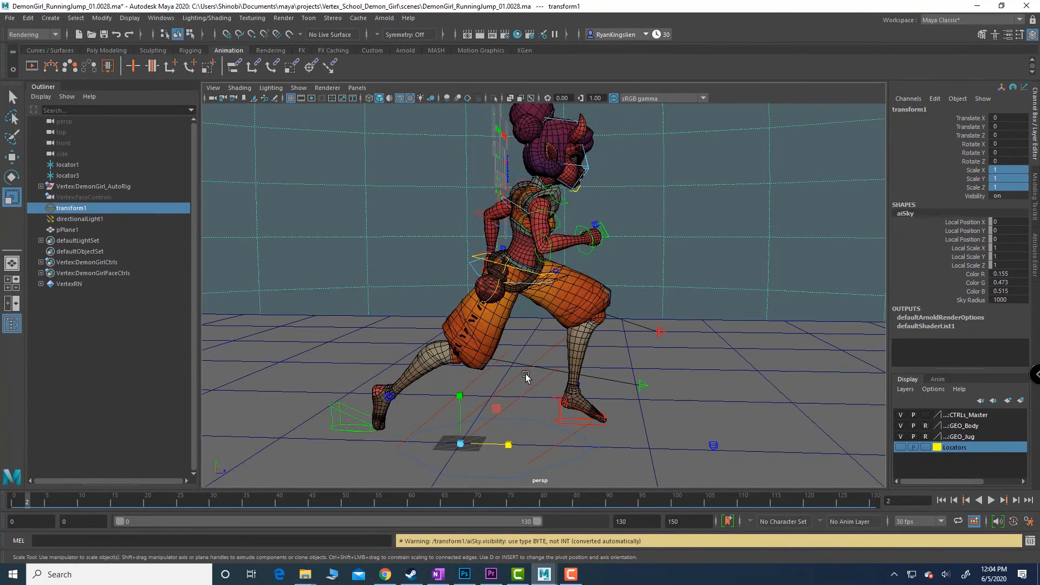
left_click(80, 219)
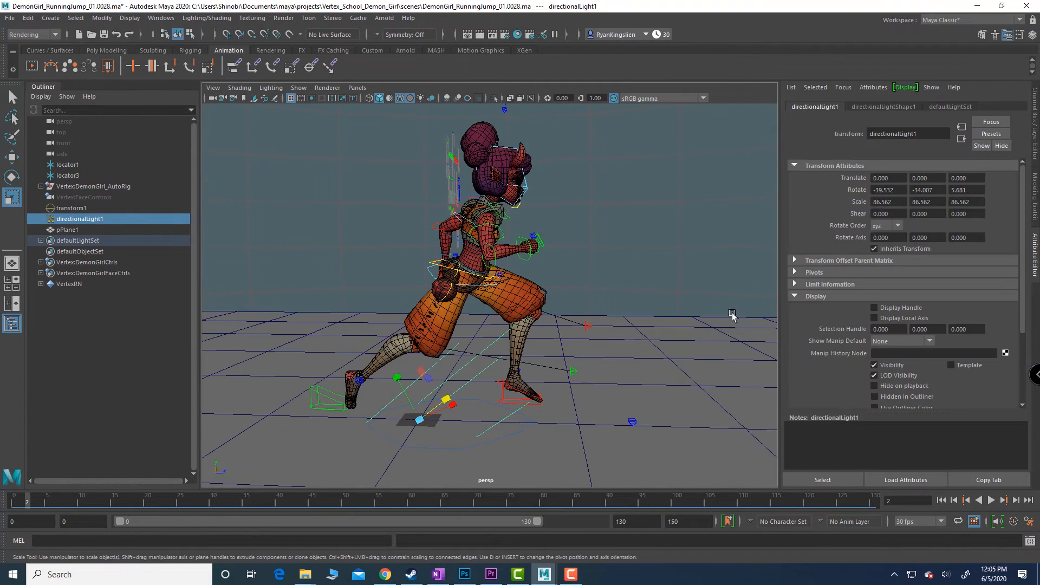
left_click(883, 106)
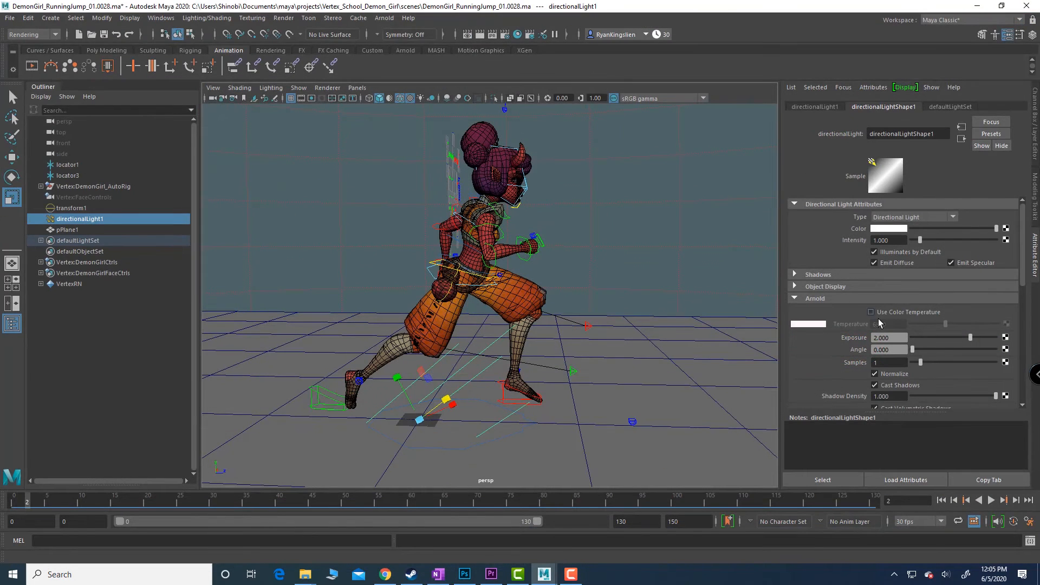
left_click_drag(911, 350, 928, 349)
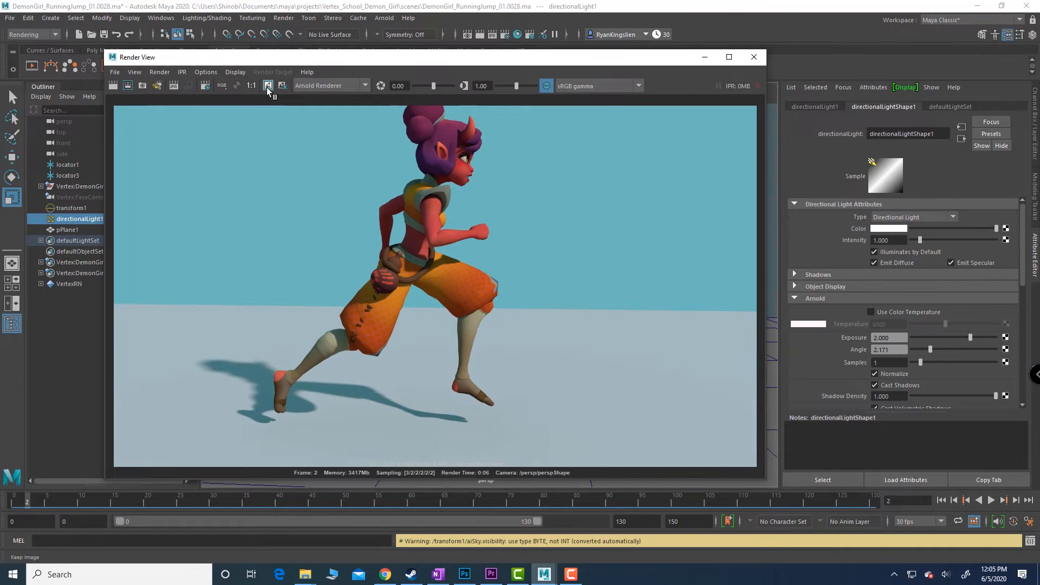
mouse_move(269, 90)
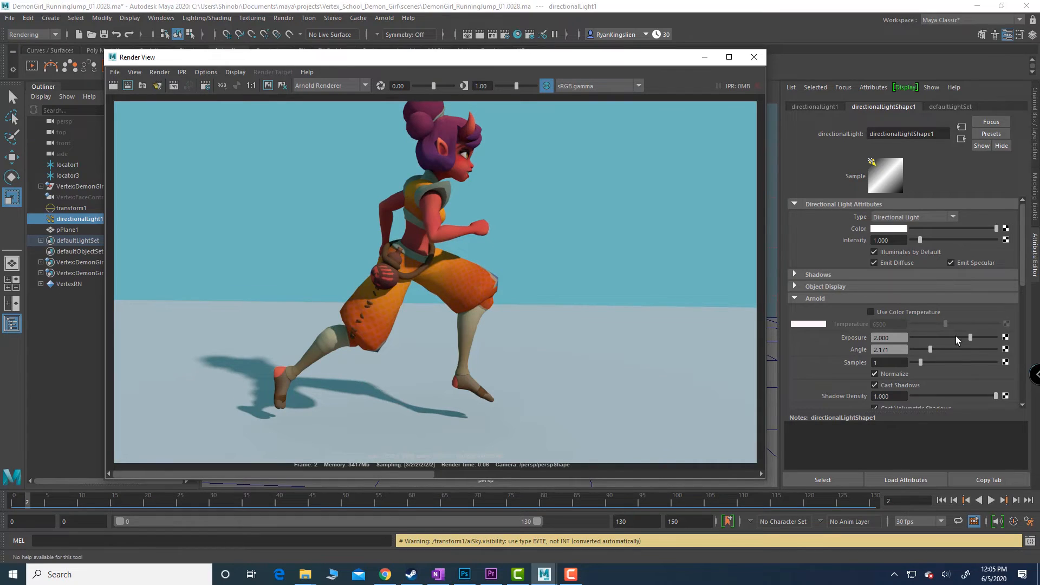
- Widen the directional light's Arnold angle to about 5.2 and re-render the frame
left_click_drag(928, 350, 955, 349)
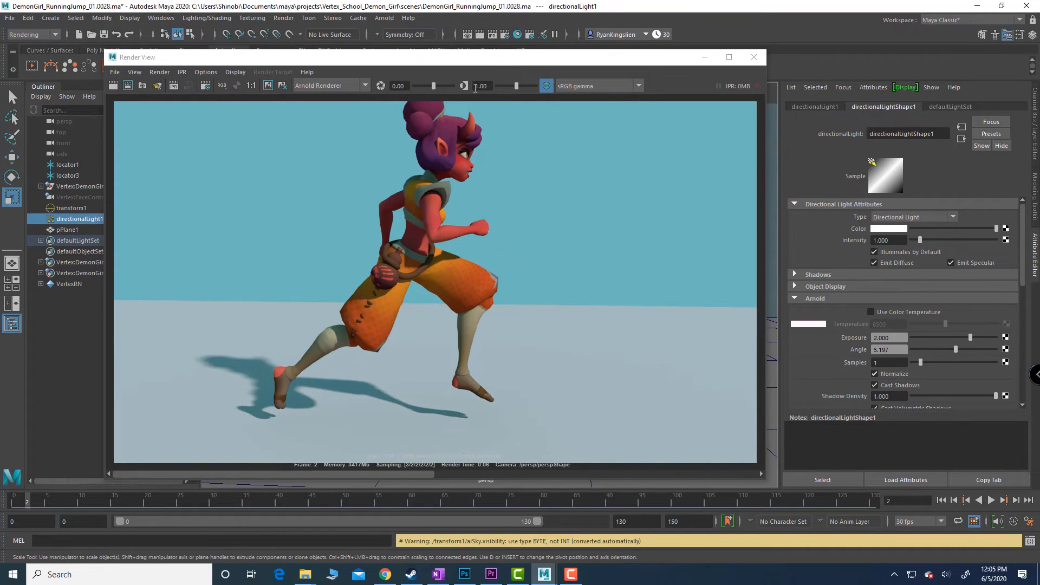
left_click(114, 90)
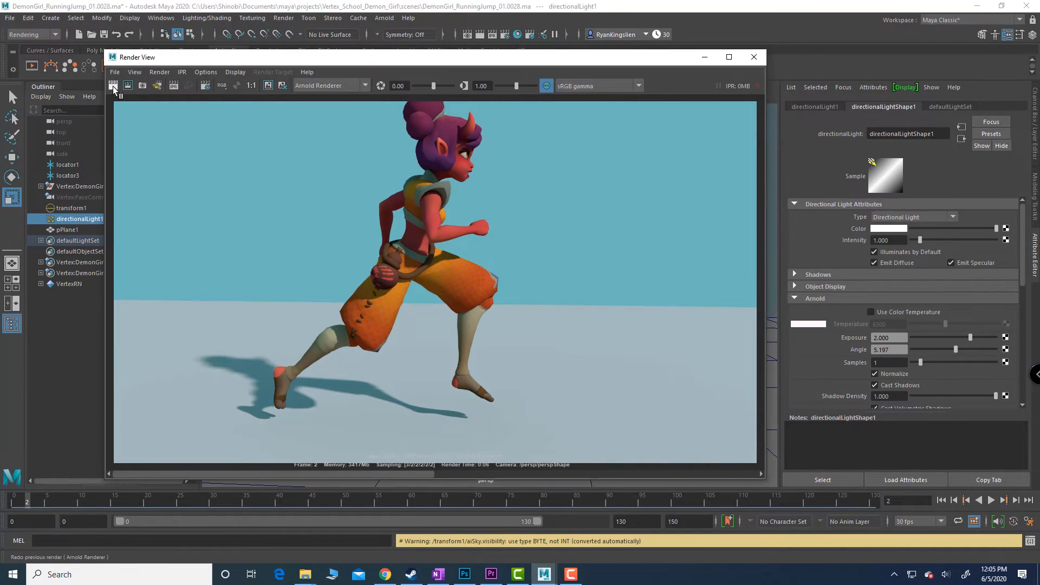
left_click(112, 87)
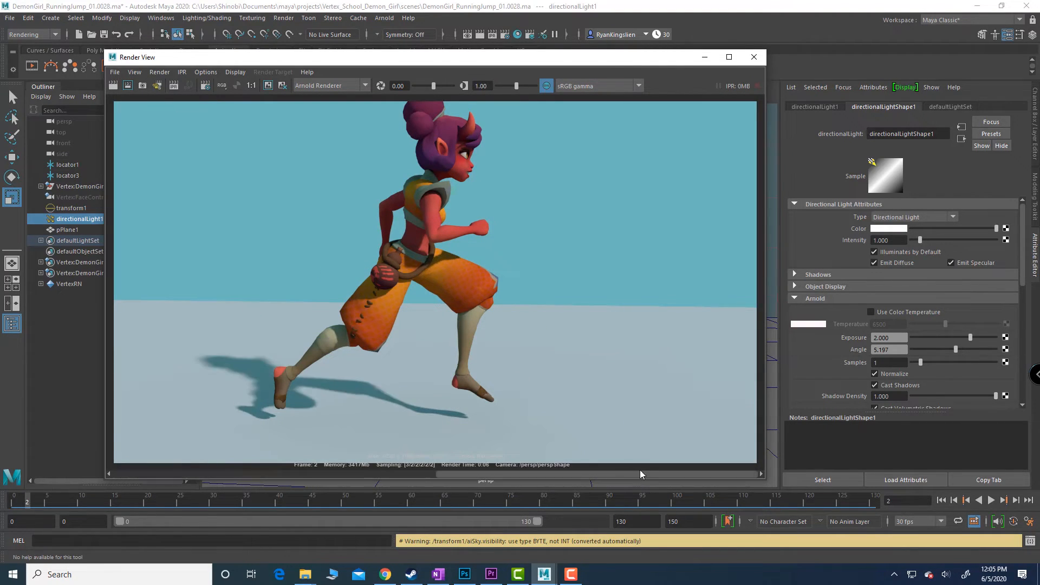
mouse_move(668, 464)
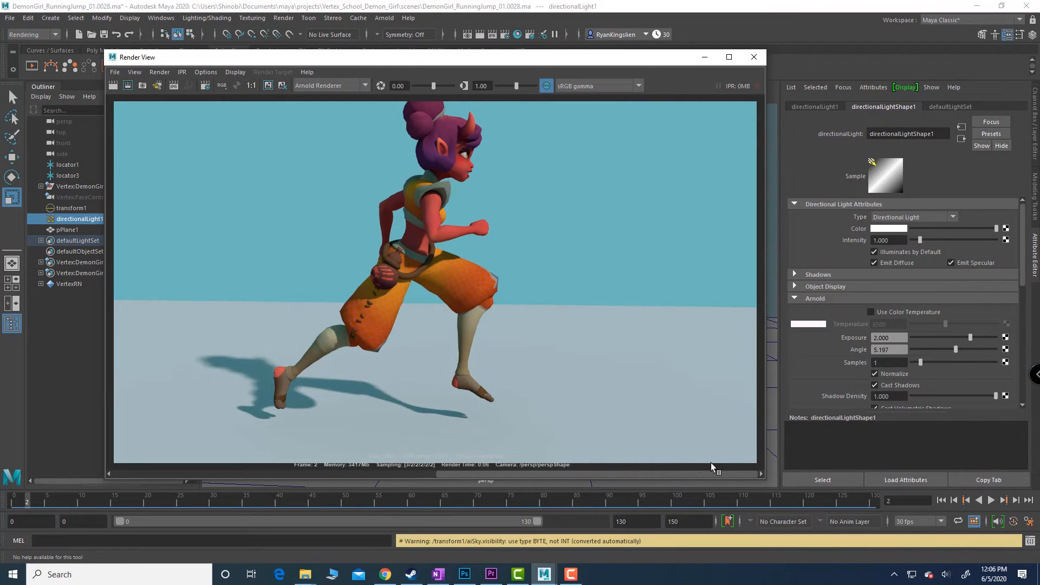
mouse_move(933, 294)
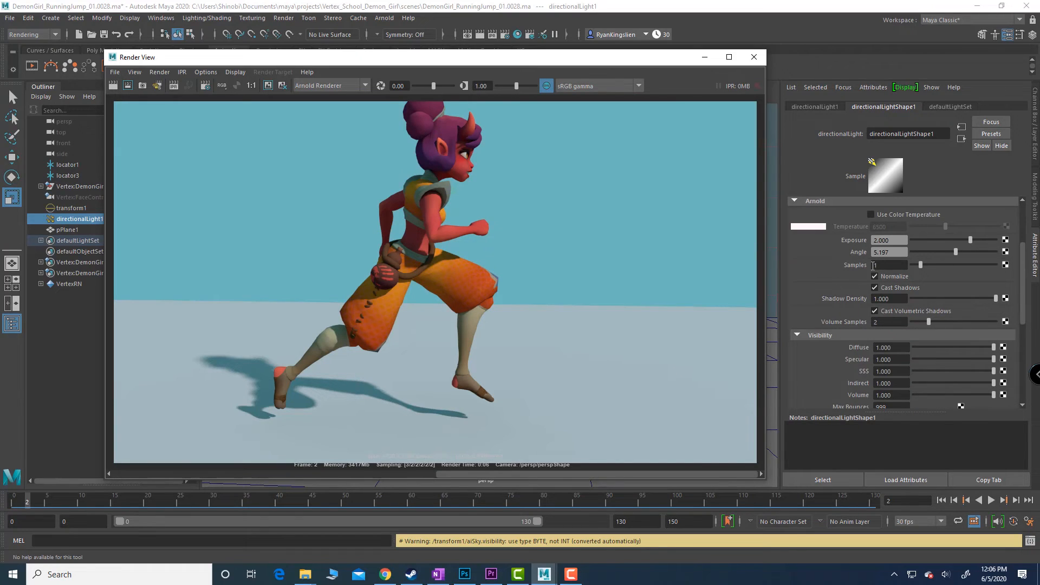
- Set directionalLightShape1's Arnold shadow samples to 8 and re-render
left_click(889, 264)
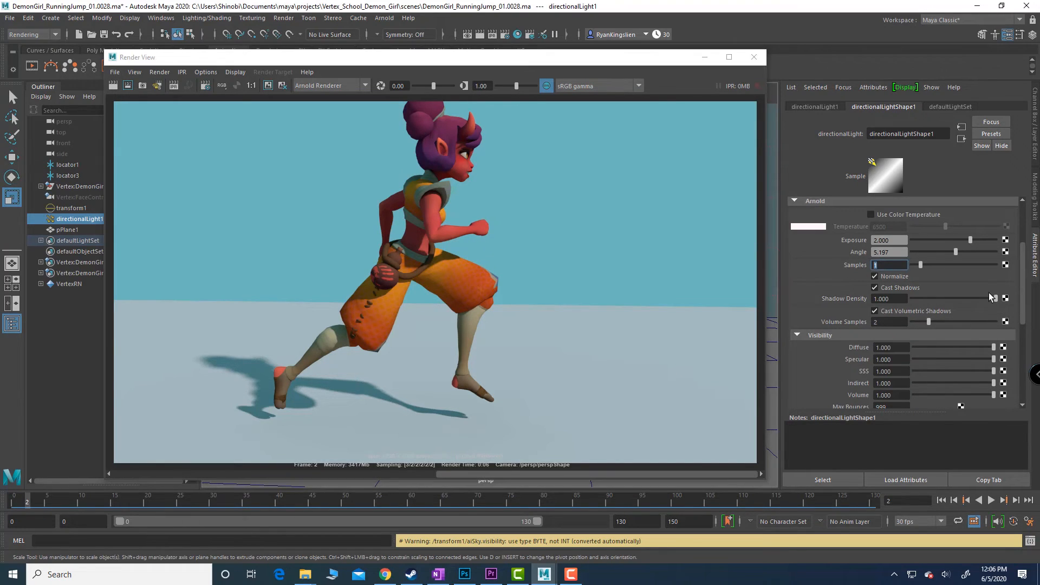
type("8")
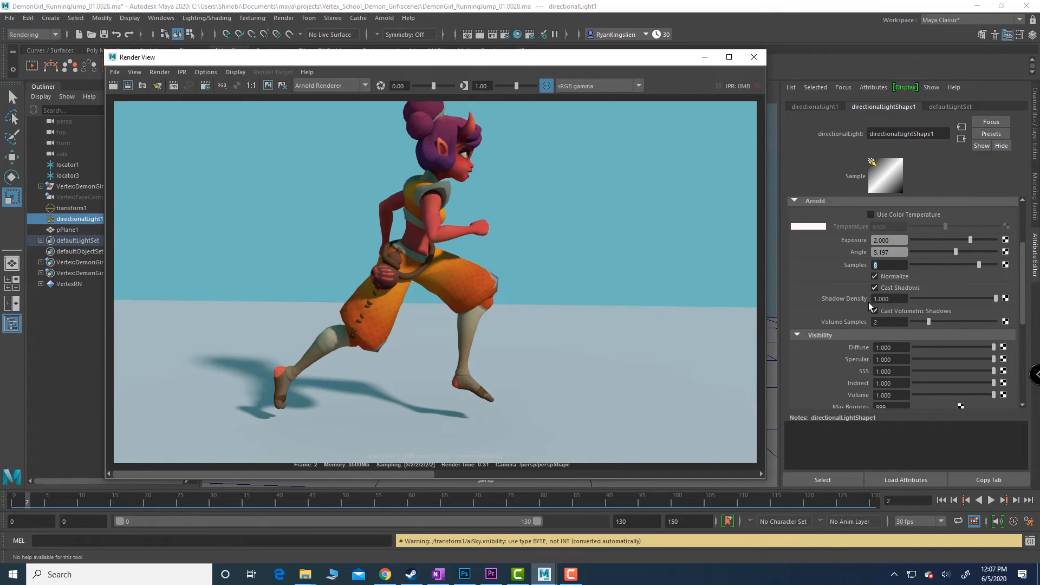
left_click(874, 310)
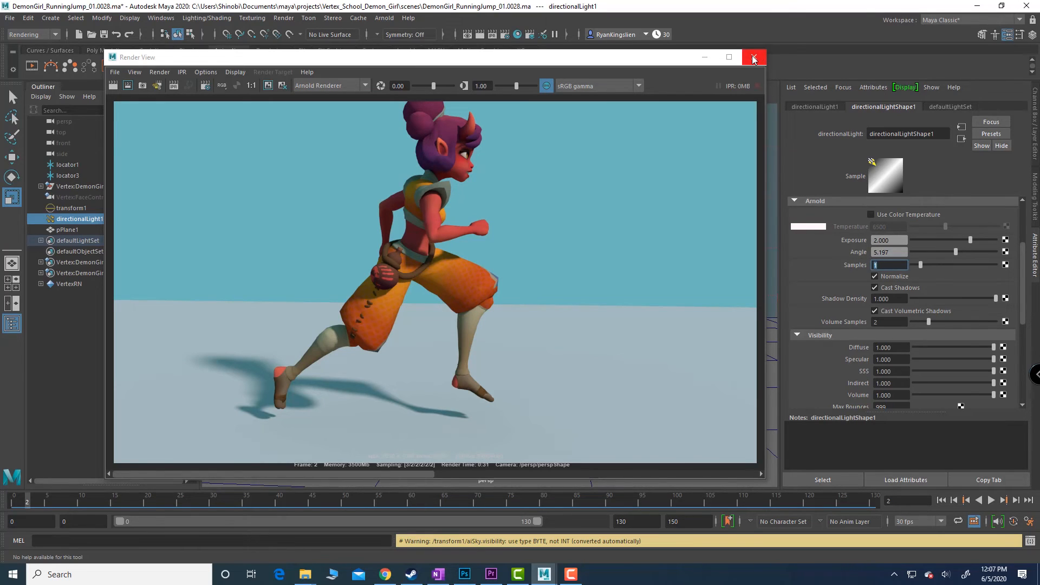
- Close Render View, switch the viewport renderer to Arnold, and move to frame 22
left_click(752, 57)
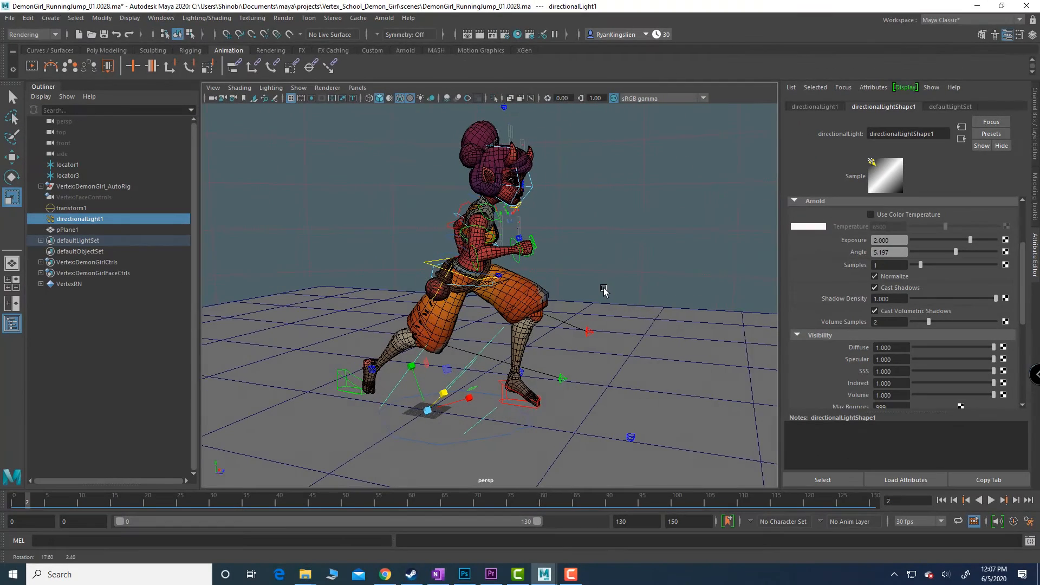
left_click(239, 86)
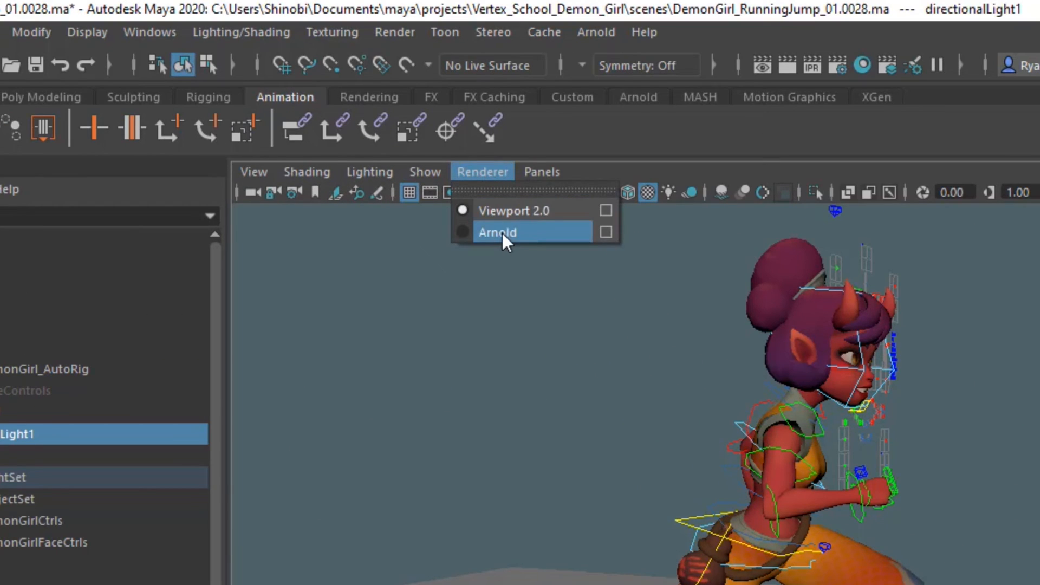
left_click(496, 231)
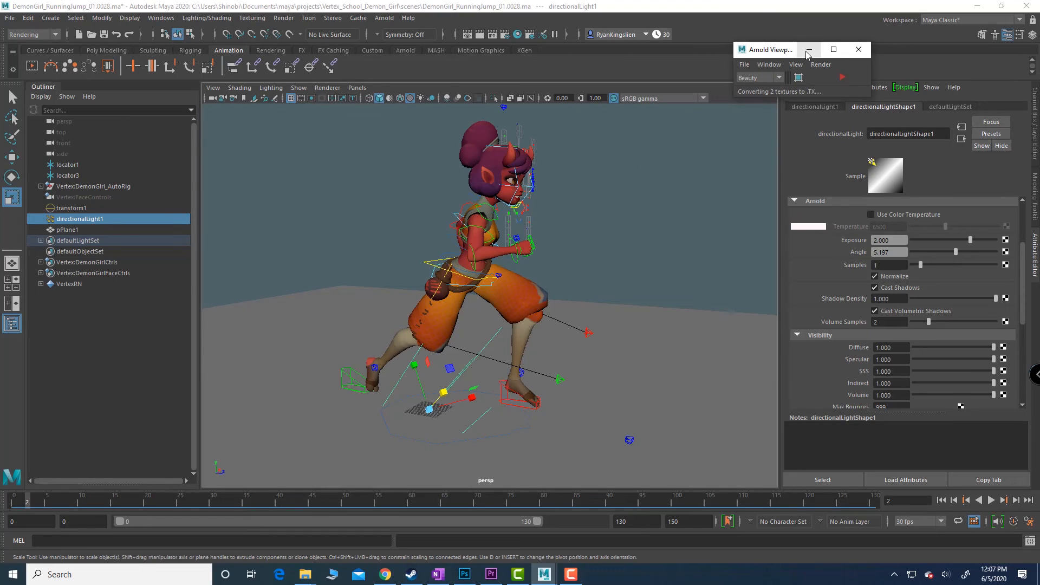
left_click_drag(766, 49, 248, 130)
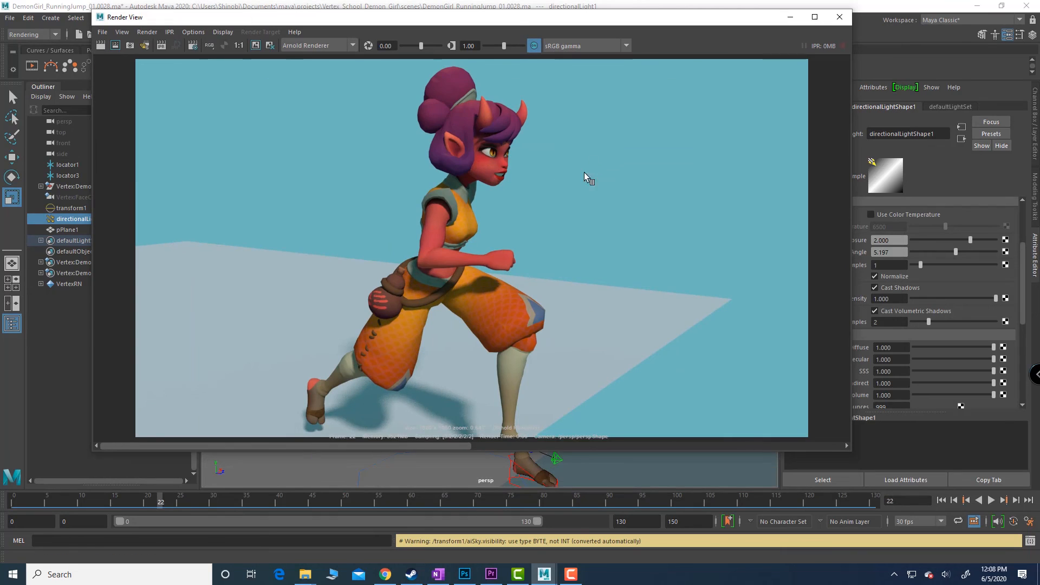
mouse_move(672, 339)
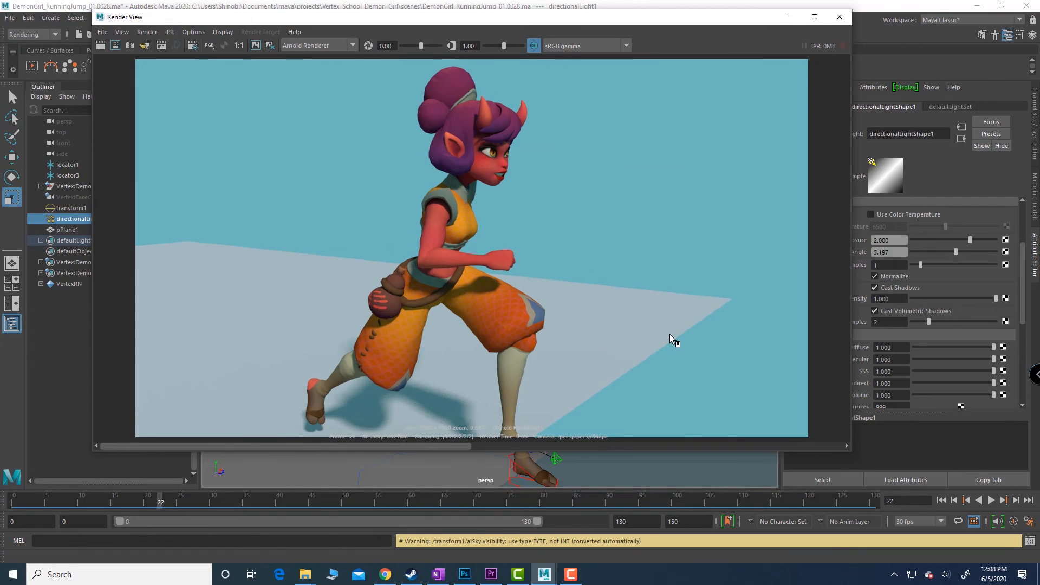